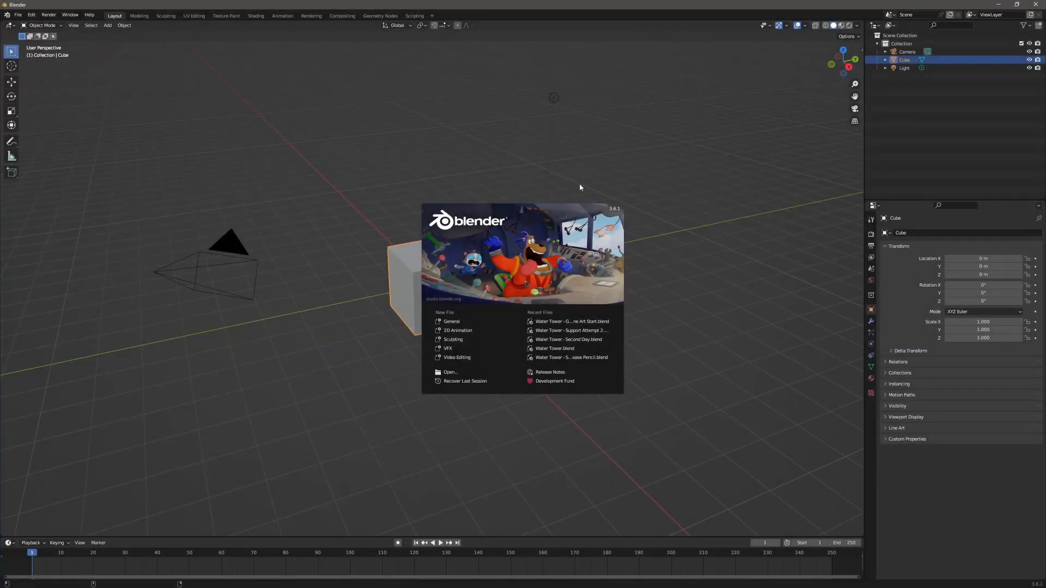
{"action": "mouse_move", "coordinate": [457, 330]}
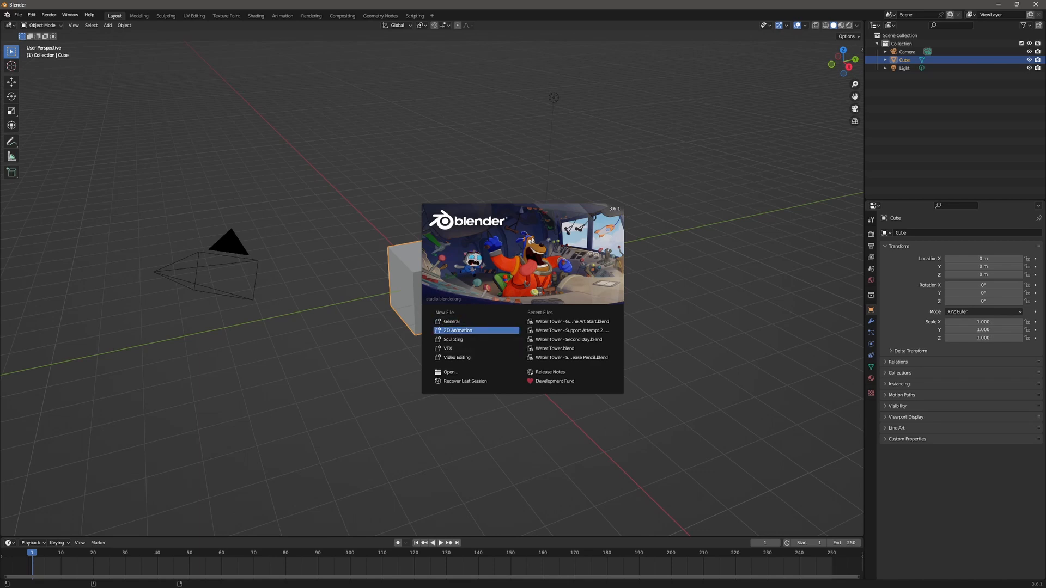
Step: Start a new 2D Animation file and set pencil Strength to 1.0 for drawing
{"action": "left_click", "coordinate": [457, 330]}
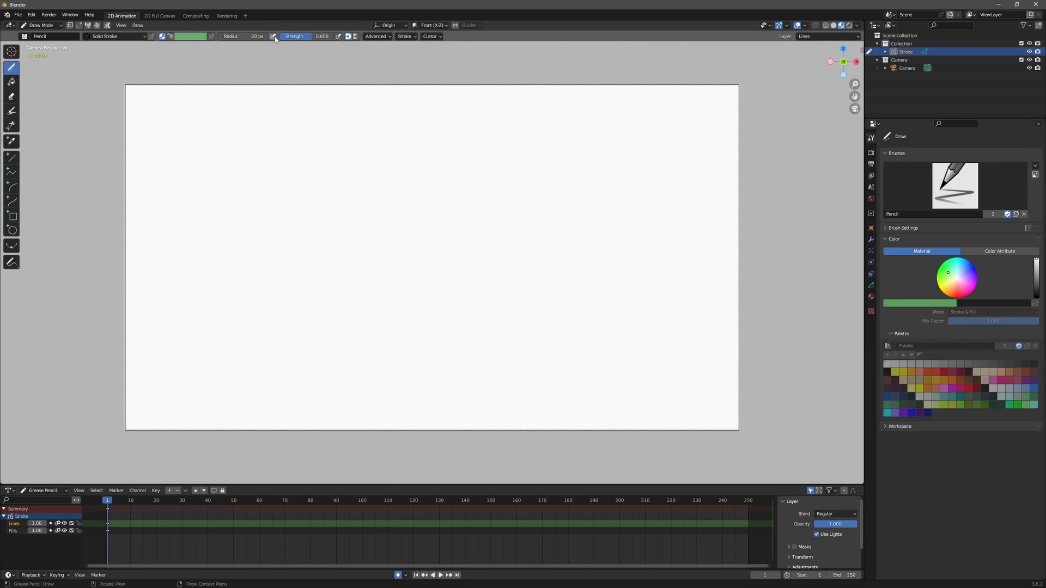
{"action": "mouse_move", "coordinate": [339, 38]}
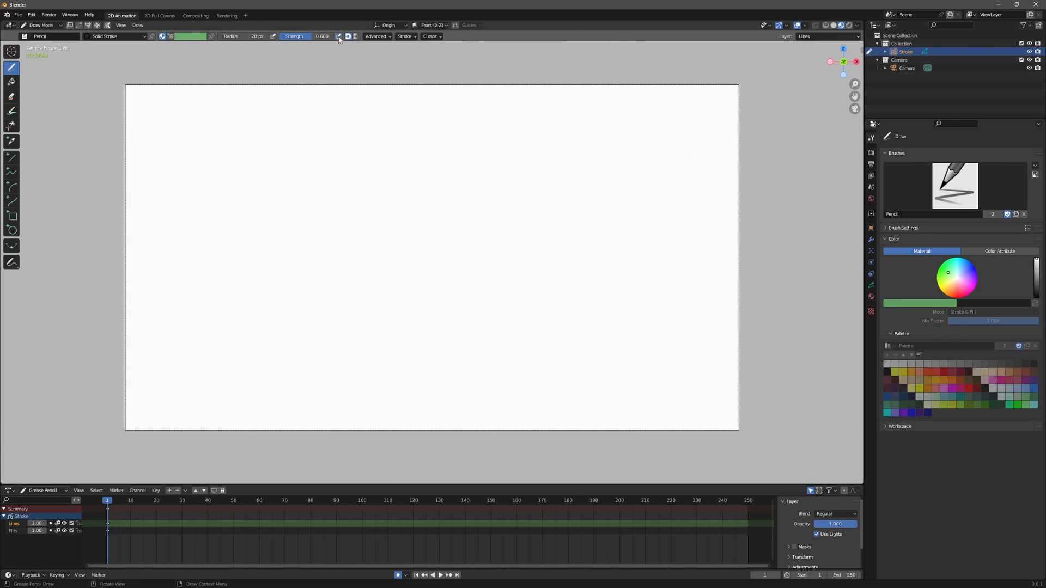
{"action": "mouse_move", "coordinate": [338, 36]}
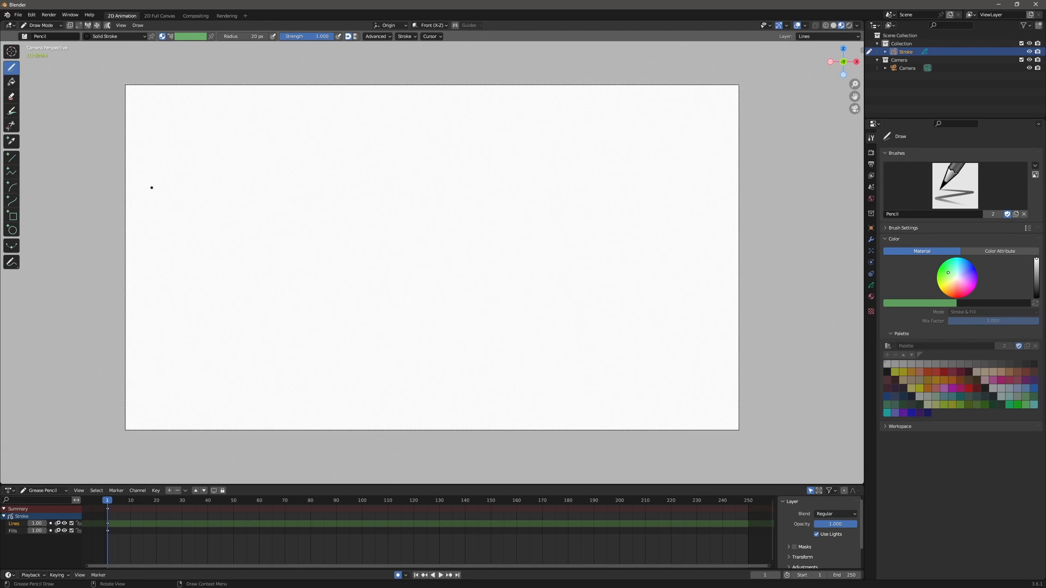
{"action": "mouse_move", "coordinate": [176, 225]}
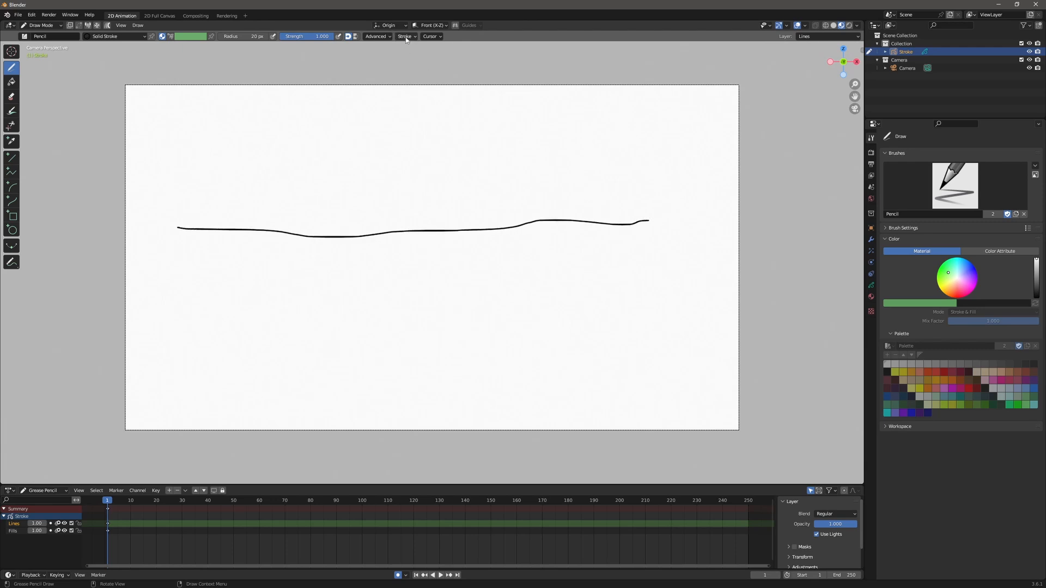
{"action": "left_click", "coordinate": [405, 36]}
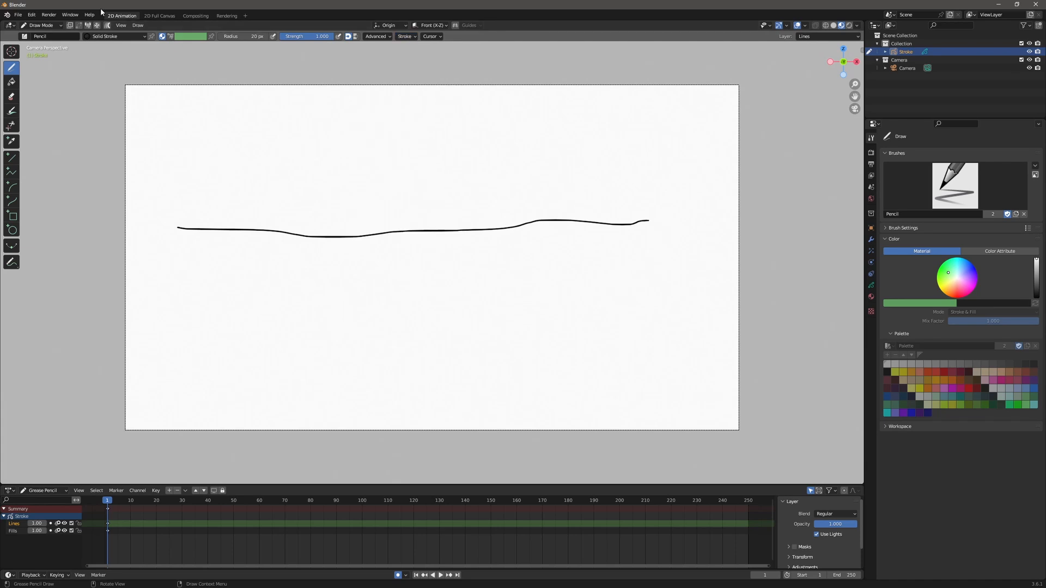
Step: Switch the wavy stroke to Edit Mode to show its individual points
{"action": "left_click", "coordinate": [40, 25]}
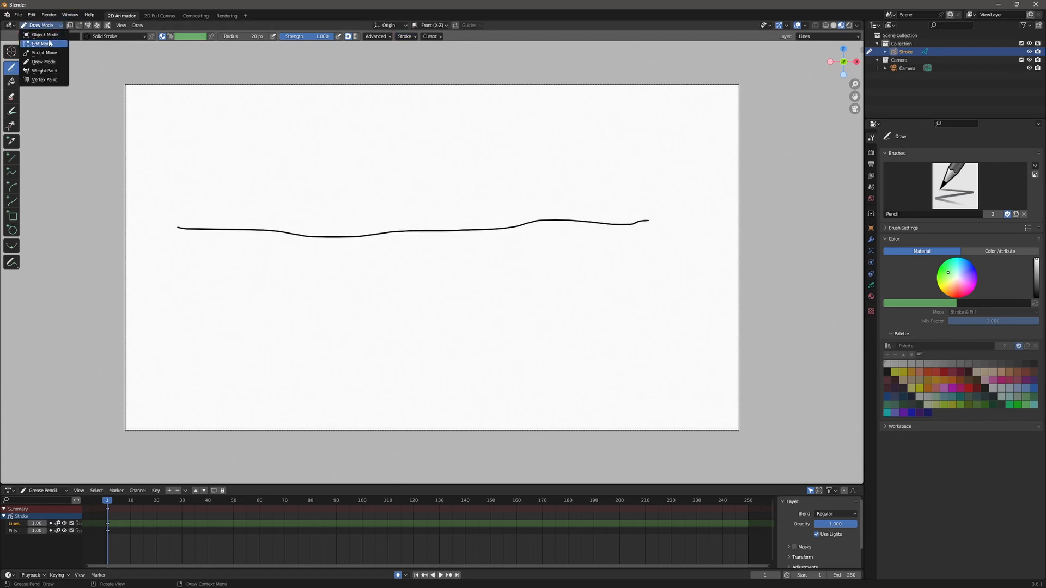
{"action": "left_click", "coordinate": [42, 43]}
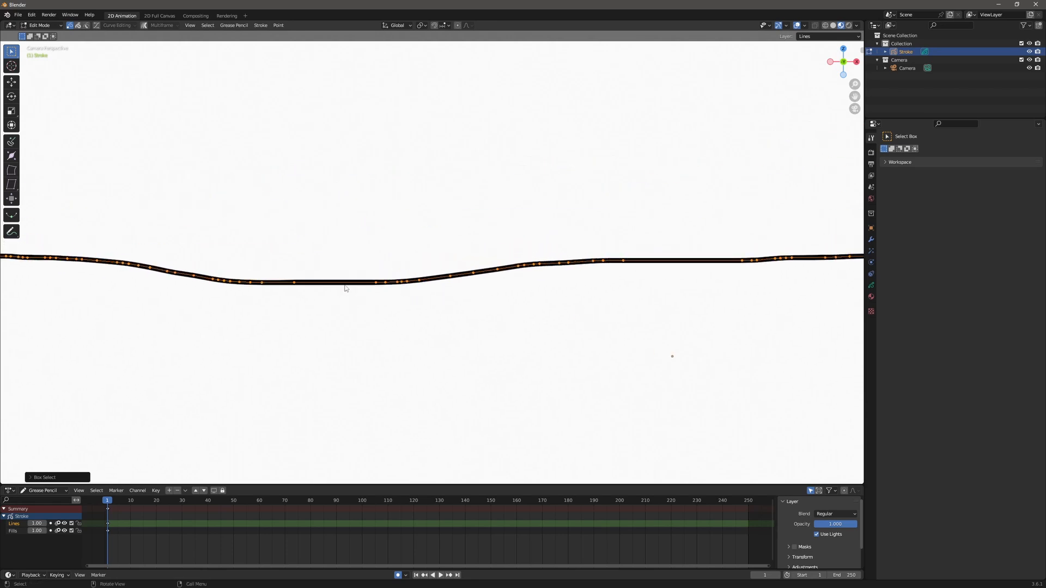
{"action": "mouse_move", "coordinate": [360, 286]}
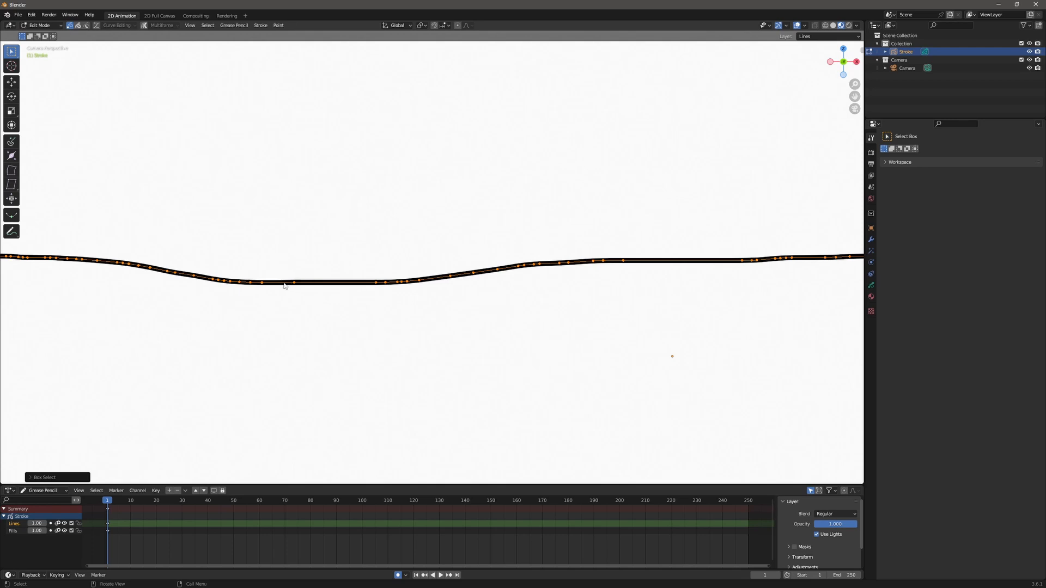
{"action": "mouse_move", "coordinate": [221, 286]}
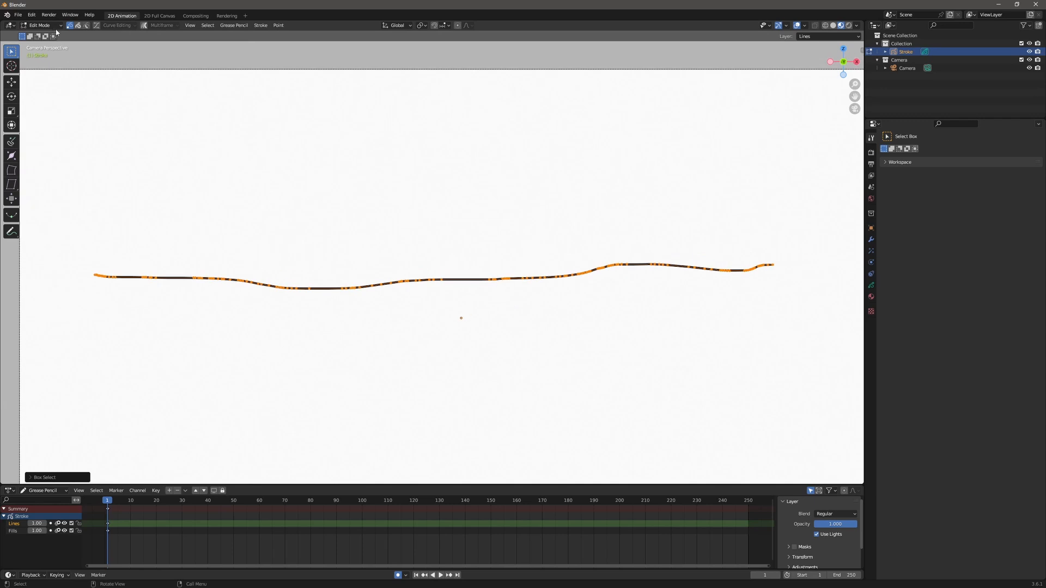
Step: Return to Draw Mode and check the Stroke post-processing settings
{"action": "left_click", "coordinate": [40, 24]}
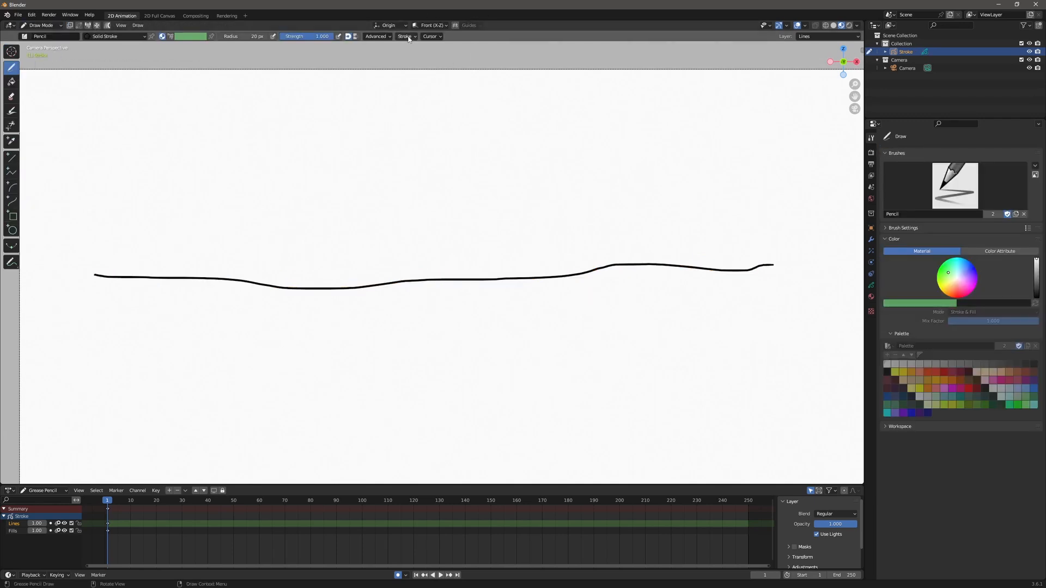
{"action": "left_click", "coordinate": [405, 36]}
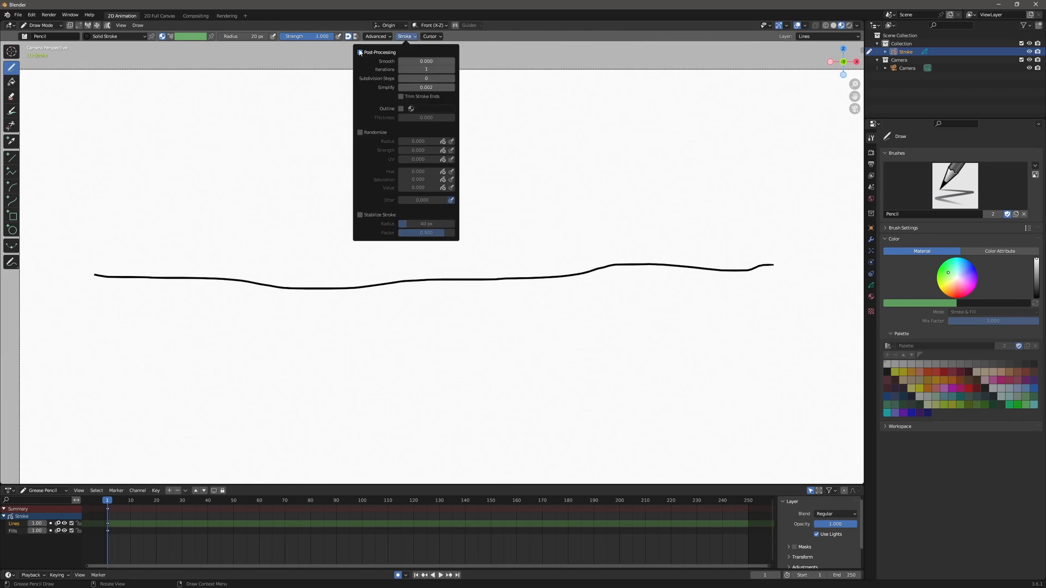
{"action": "left_click", "coordinate": [359, 53]}
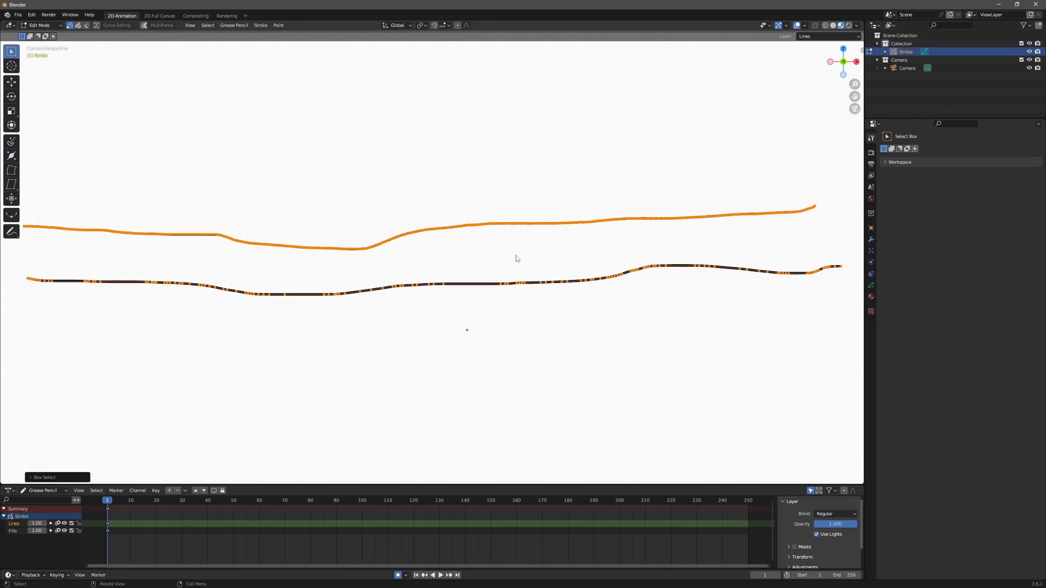
Step: Switch back to Draw Mode and select the Erase tool
{"action": "left_click", "coordinate": [40, 25]}
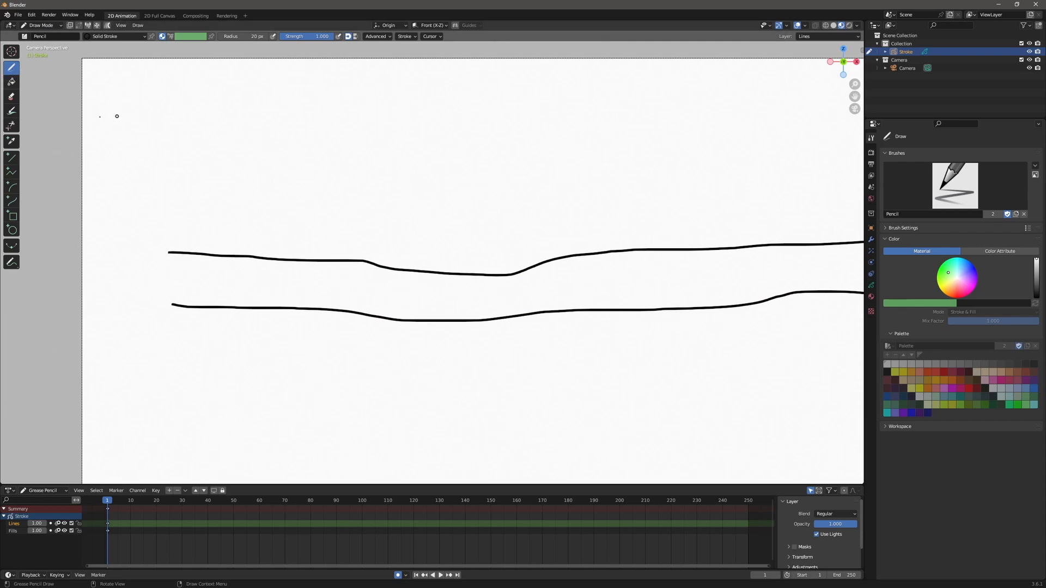
{"action": "left_click", "coordinate": [11, 96]}
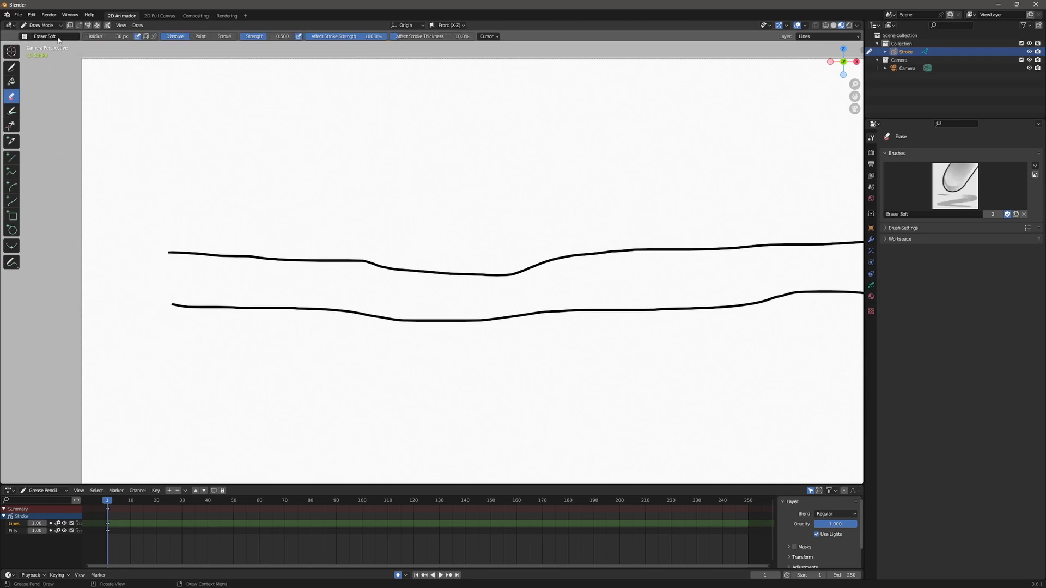
Step: Choose Eraser Hard from the eraser brush list
{"action": "left_click", "coordinate": [45, 36]}
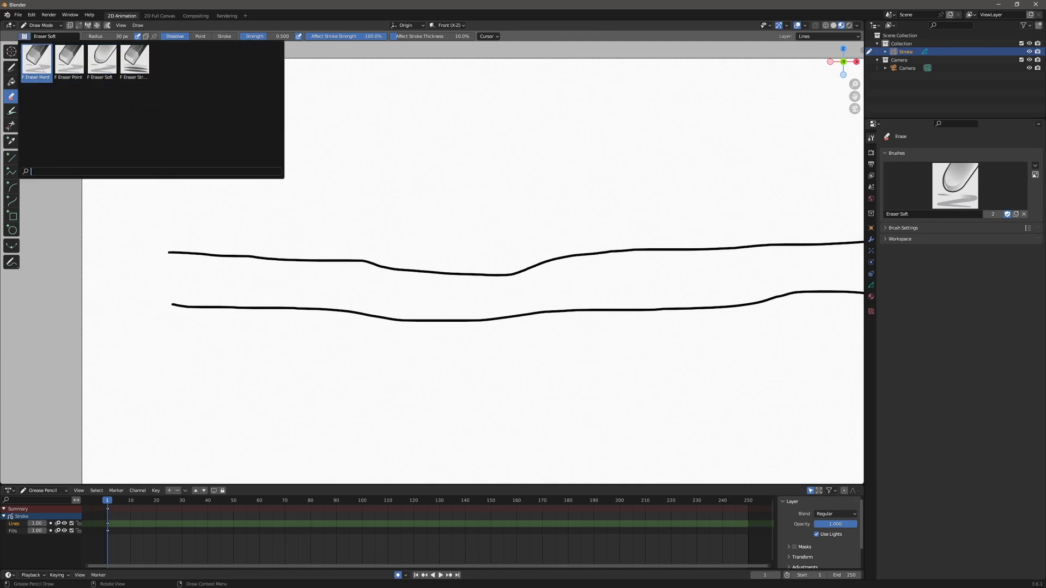
{"action": "mouse_move", "coordinate": [36, 59]}
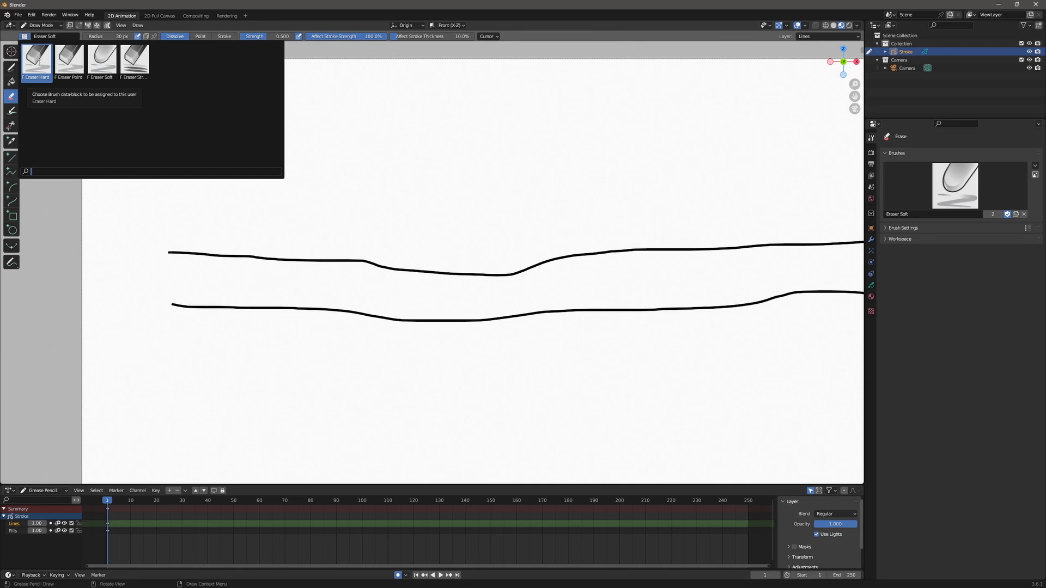
{"action": "left_click", "coordinate": [36, 60]}
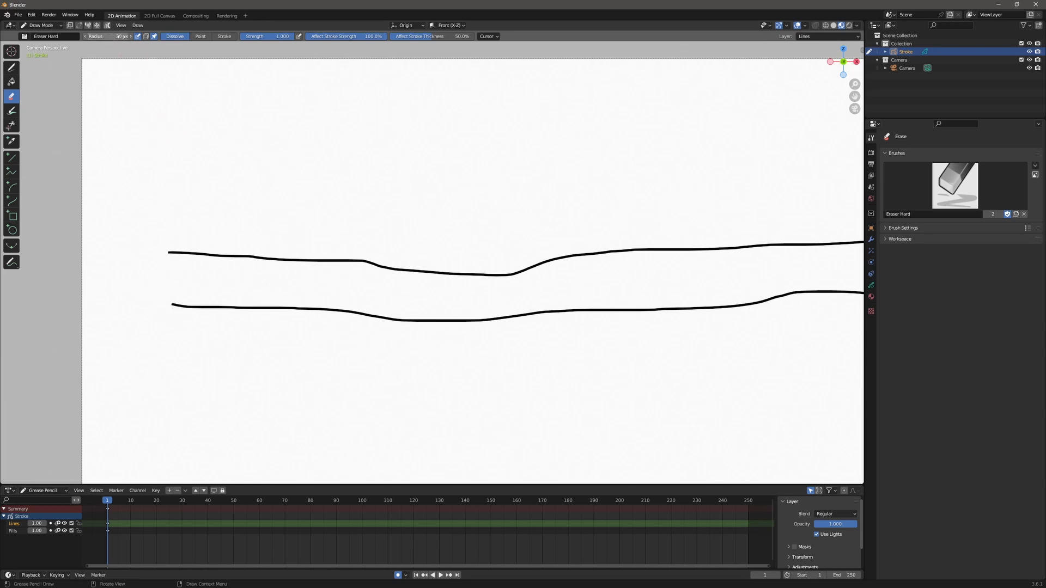
{"action": "mouse_move", "coordinate": [232, 158]}
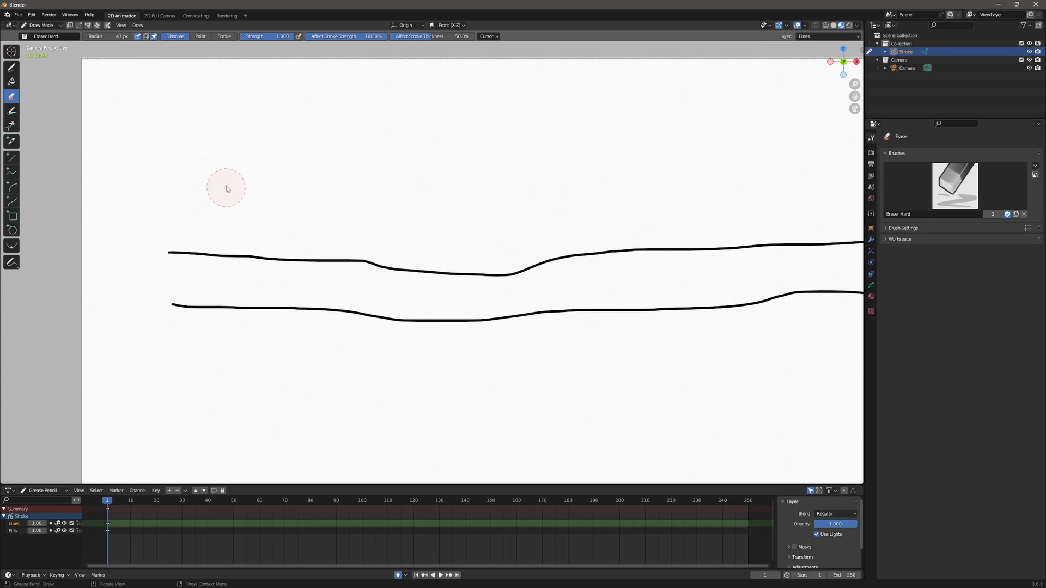
{"action": "mouse_move", "coordinate": [138, 38]}
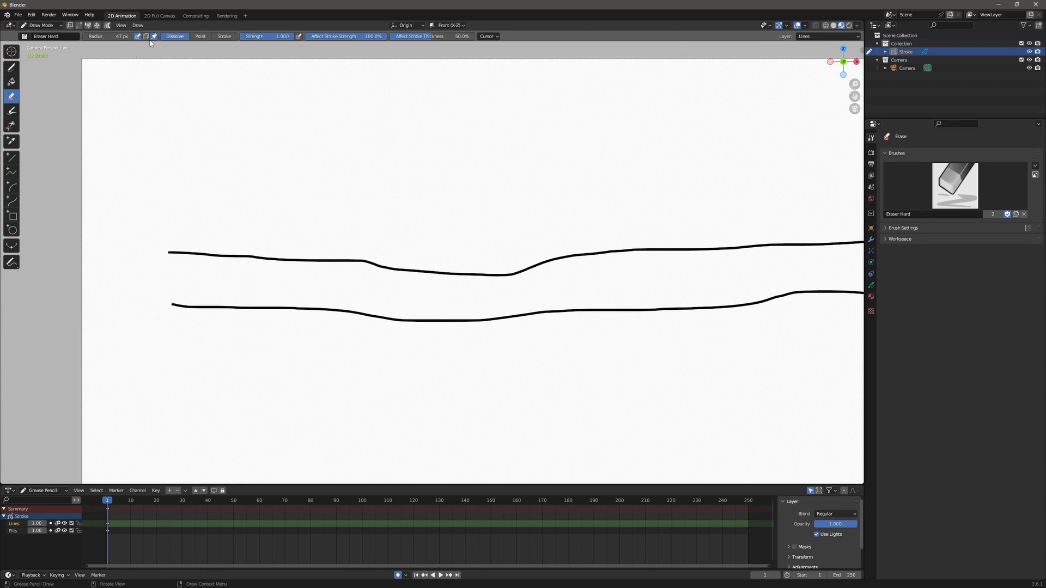
{"action": "mouse_move", "coordinate": [146, 36]}
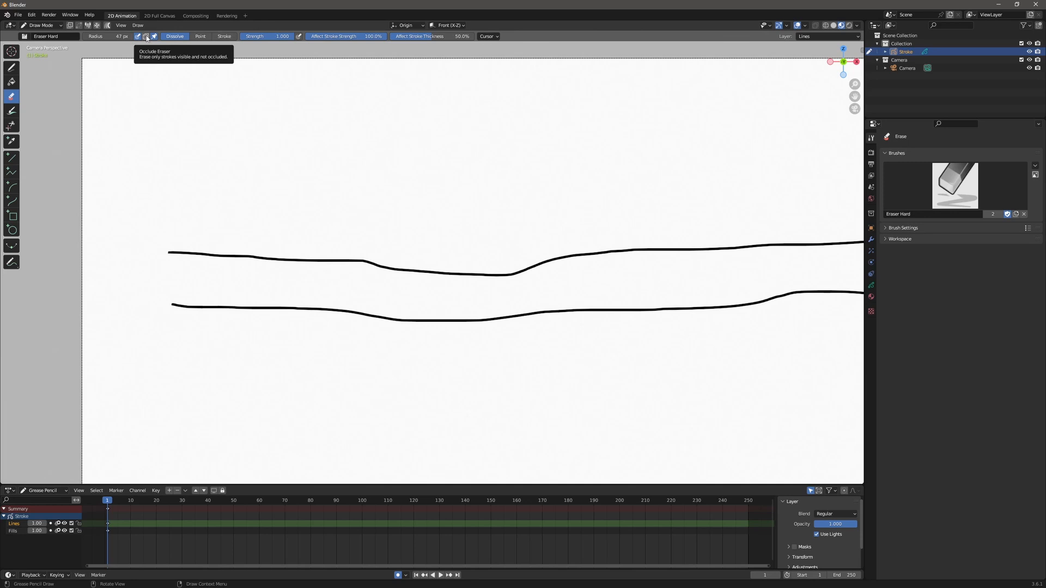
{"action": "mouse_move", "coordinate": [154, 36]}
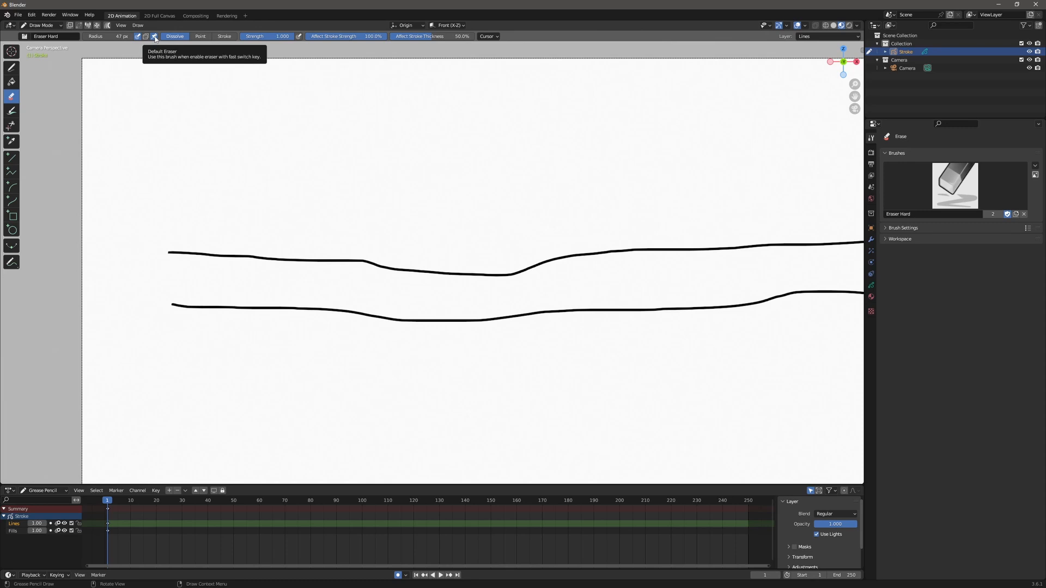
{"action": "mouse_move", "coordinate": [161, 50]}
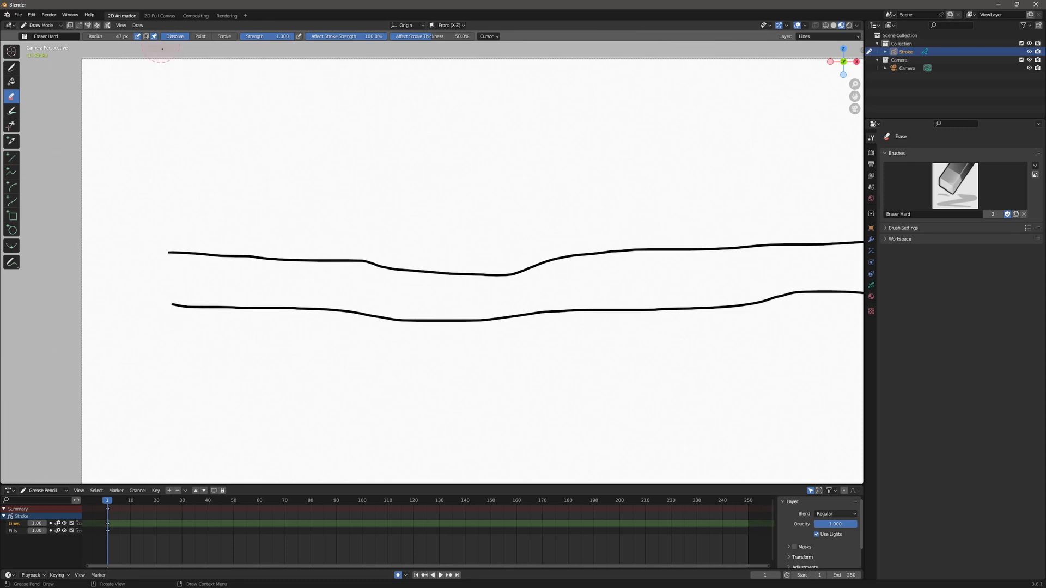
{"action": "mouse_move", "coordinate": [175, 36]}
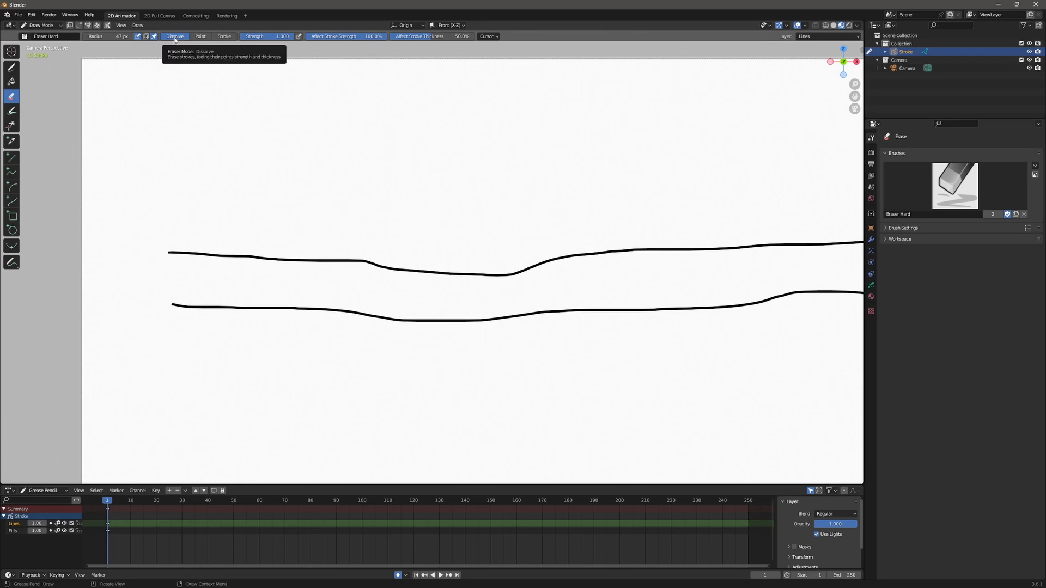
{"action": "mouse_move", "coordinate": [151, 71]}
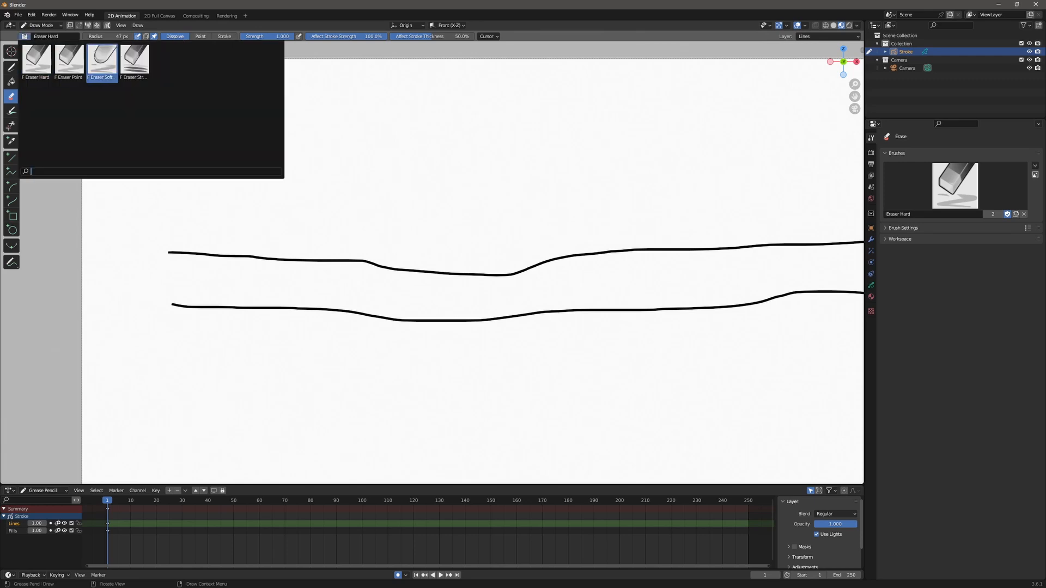
{"action": "left_click", "coordinate": [134, 60]}
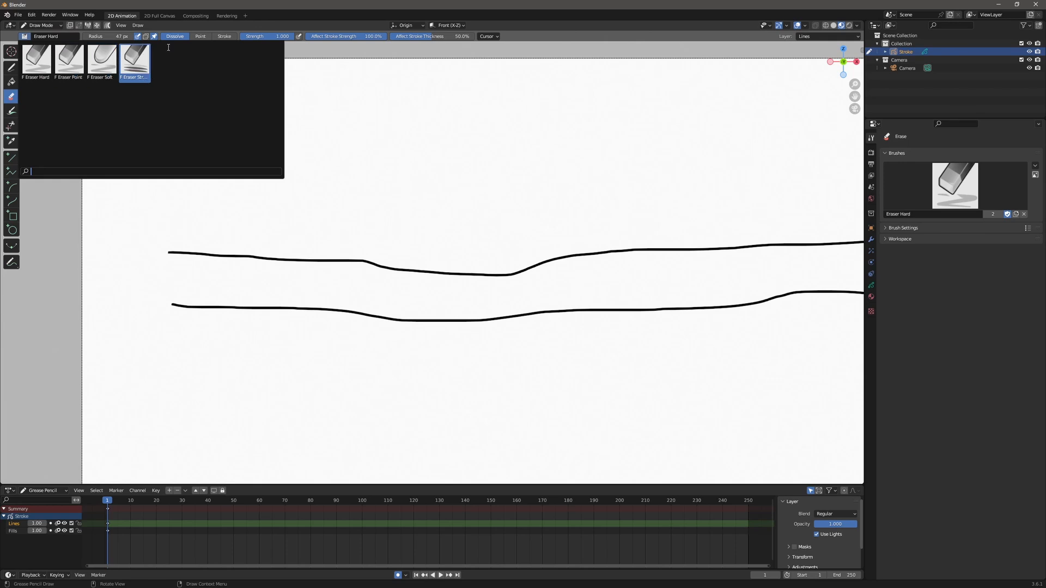
{"action": "left_click", "coordinate": [23, 36]}
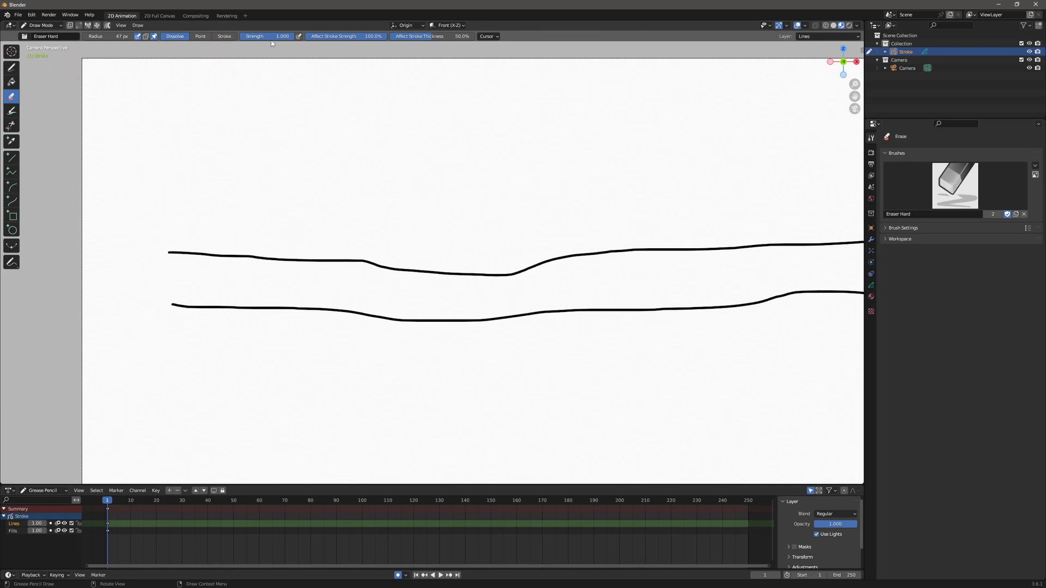
{"action": "mouse_move", "coordinate": [276, 36]}
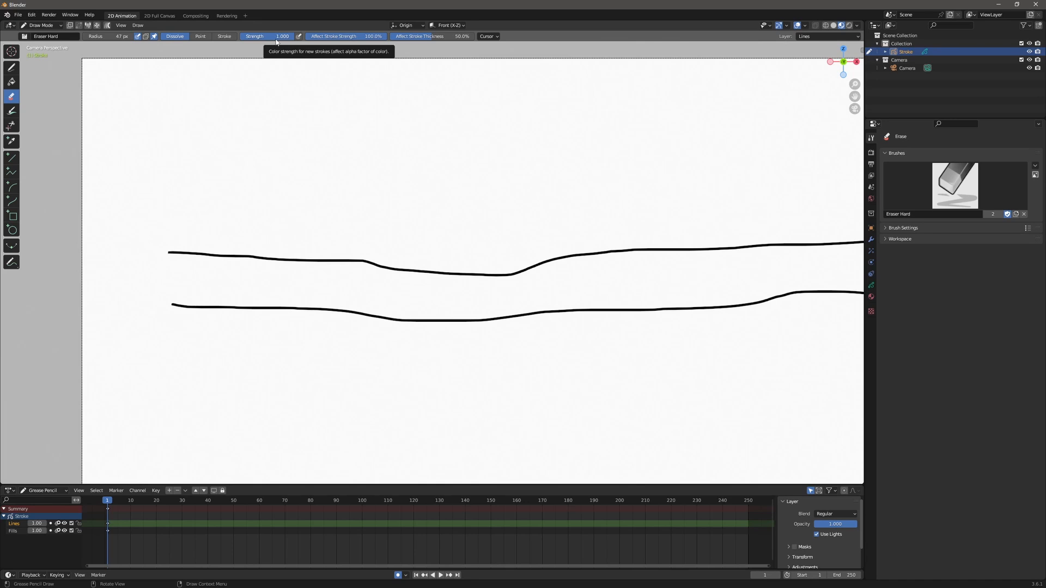
{"action": "mouse_move", "coordinate": [276, 32]}
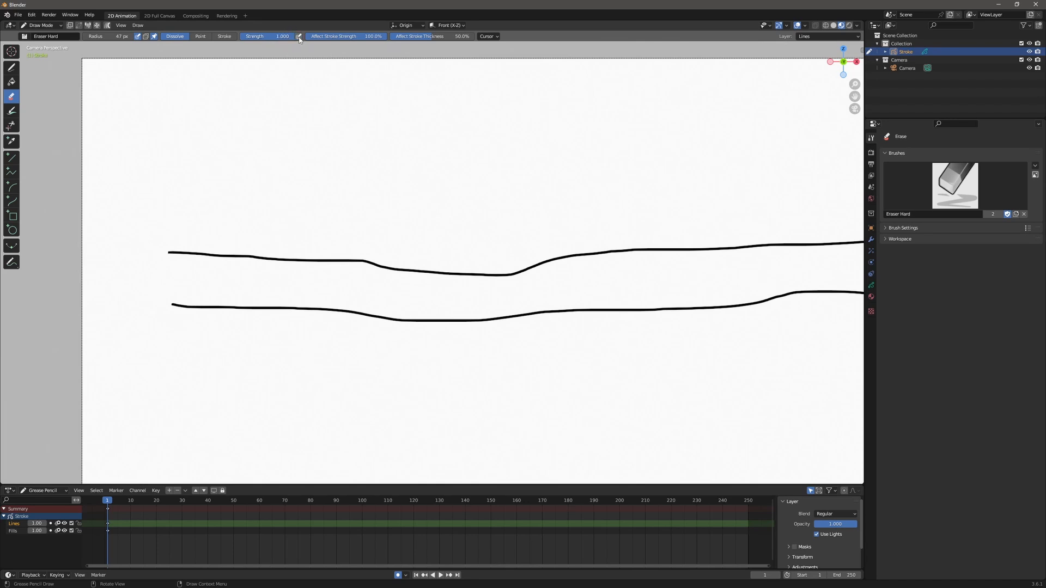
{"action": "mouse_move", "coordinate": [372, 60]}
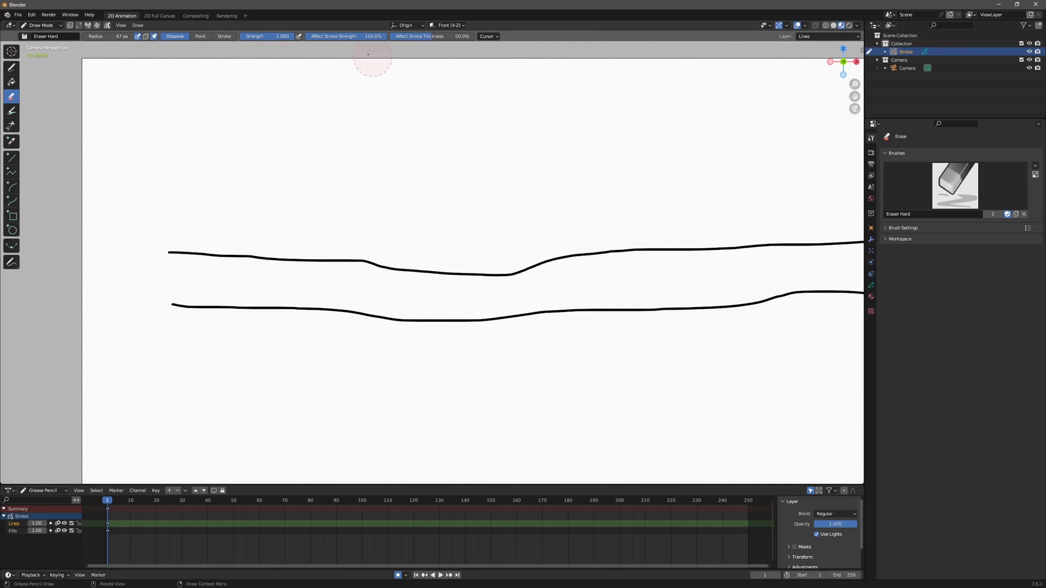
{"action": "mouse_move", "coordinate": [344, 53]}
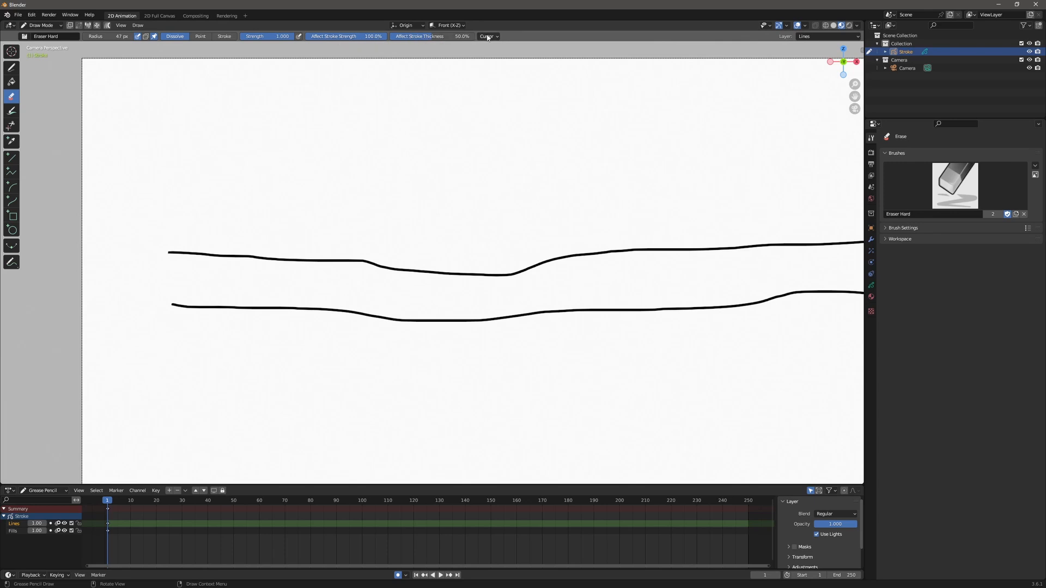
{"action": "mouse_move", "coordinate": [419, 140]}
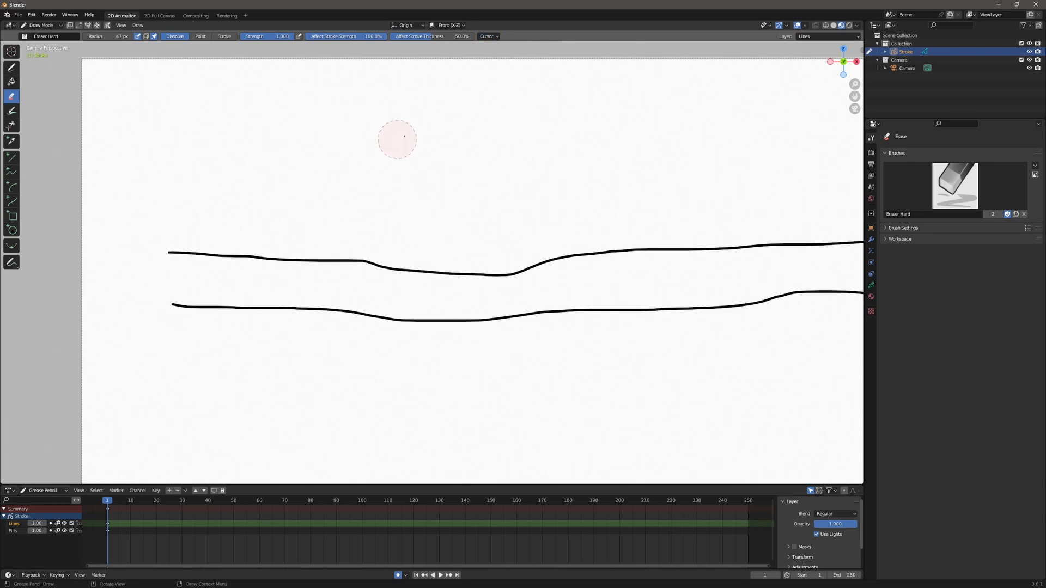
{"action": "mouse_move", "coordinate": [364, 134]}
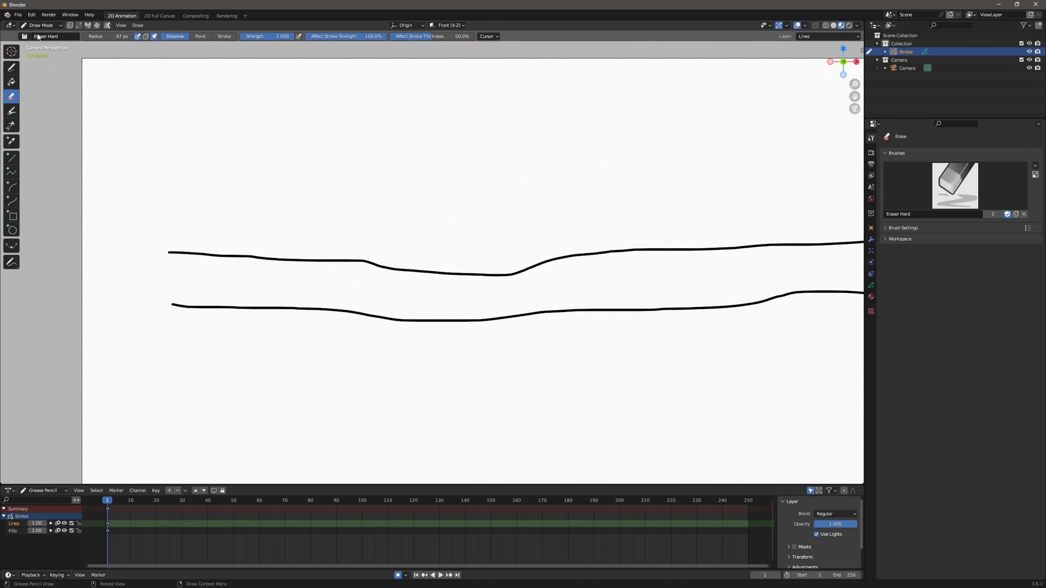
{"action": "mouse_move", "coordinate": [163, 244]}
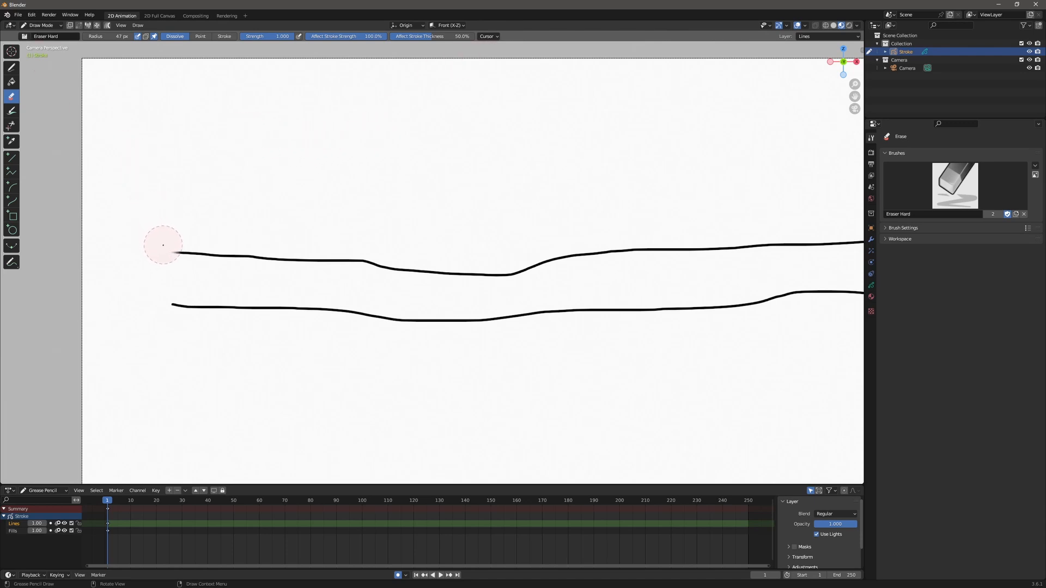
{"action": "mouse_move", "coordinate": [189, 257]}
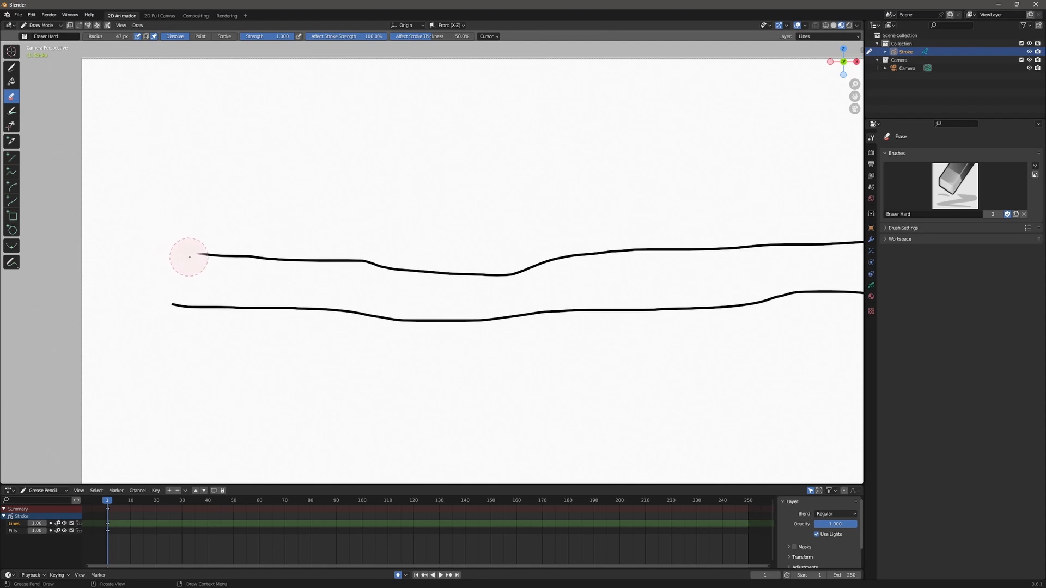
{"action": "mouse_move", "coordinate": [234, 259]}
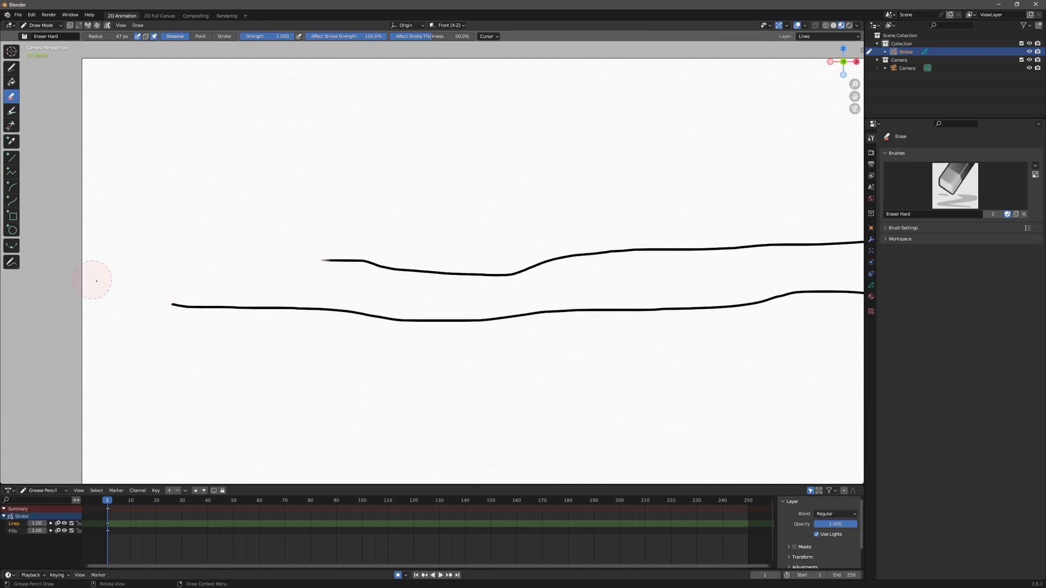
{"action": "mouse_move", "coordinate": [132, 276]}
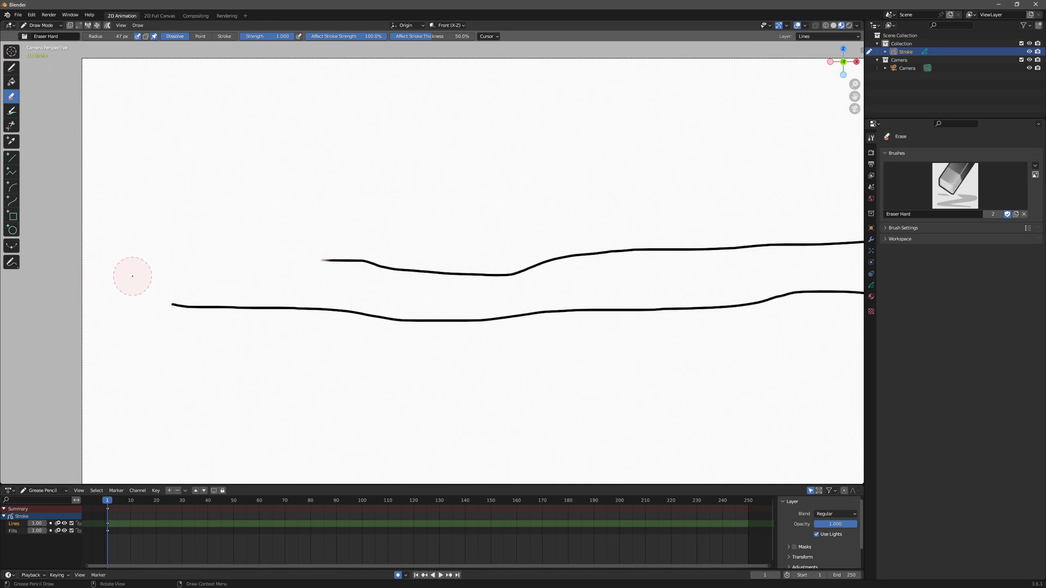
{"action": "mouse_move", "coordinate": [136, 279]}
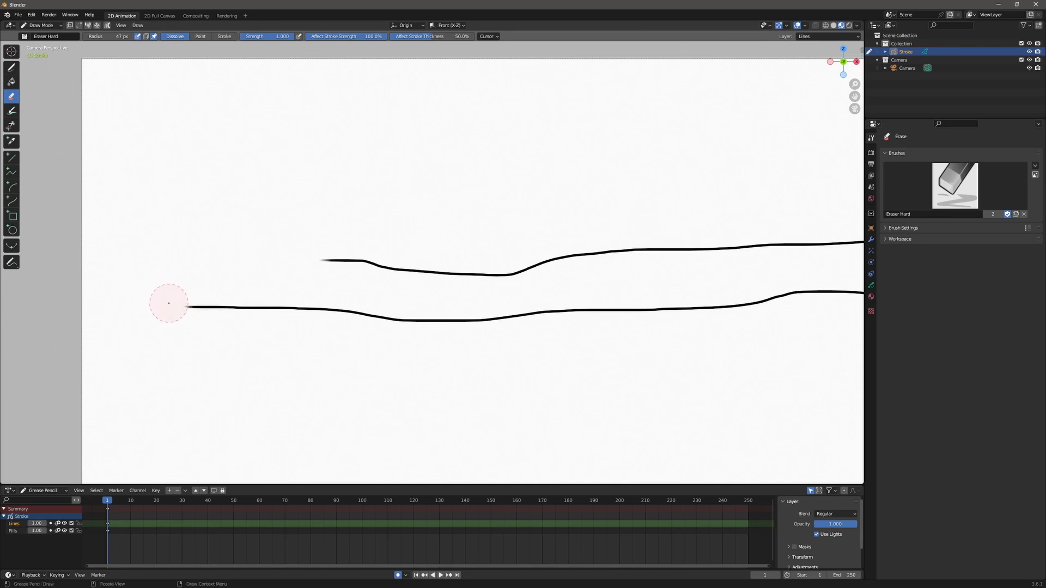
{"action": "mouse_move", "coordinate": [177, 307]}
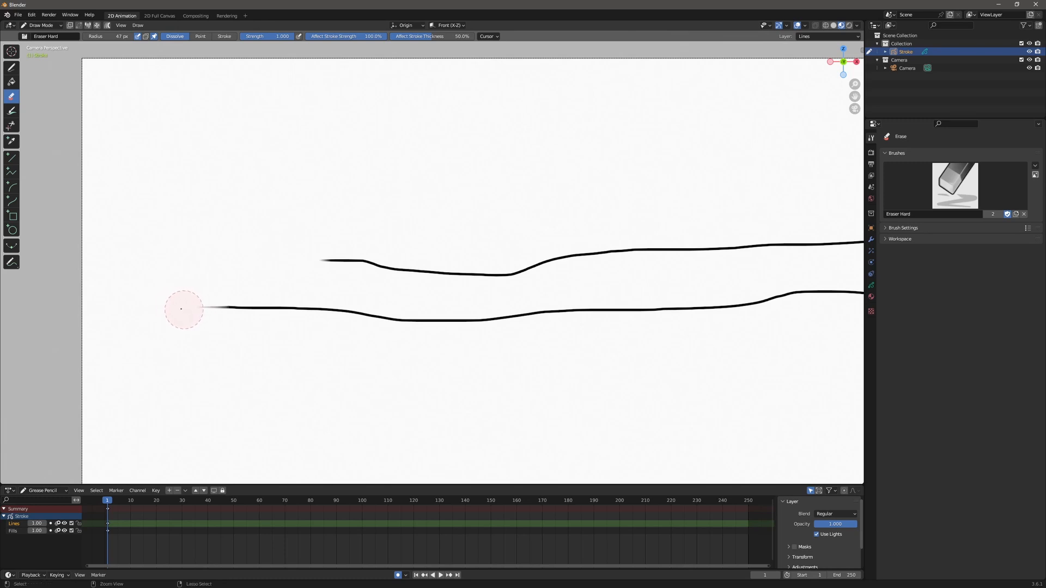
{"action": "mouse_move", "coordinate": [185, 312]}
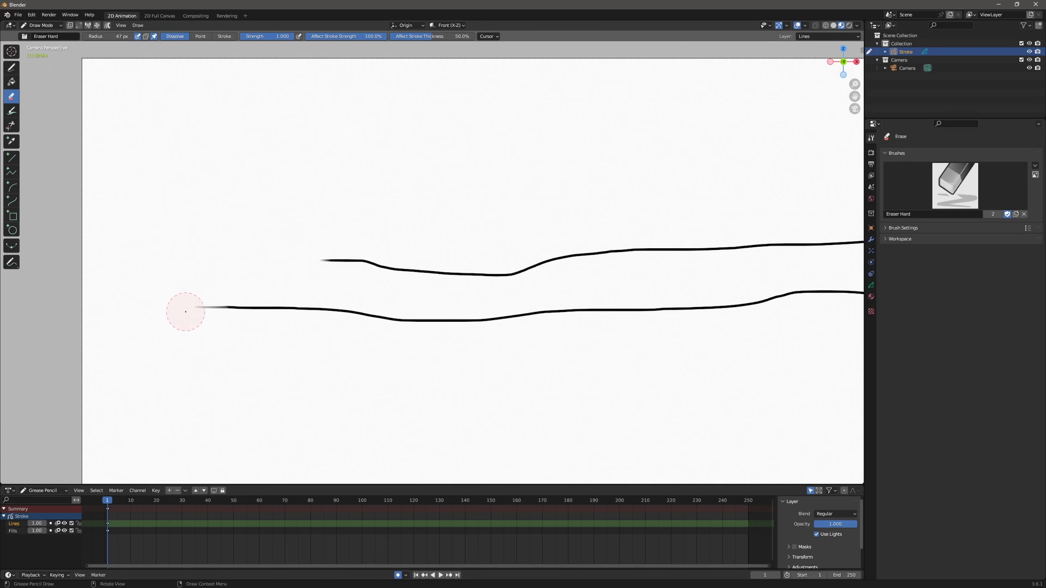
{"action": "mouse_move", "coordinate": [205, 324]}
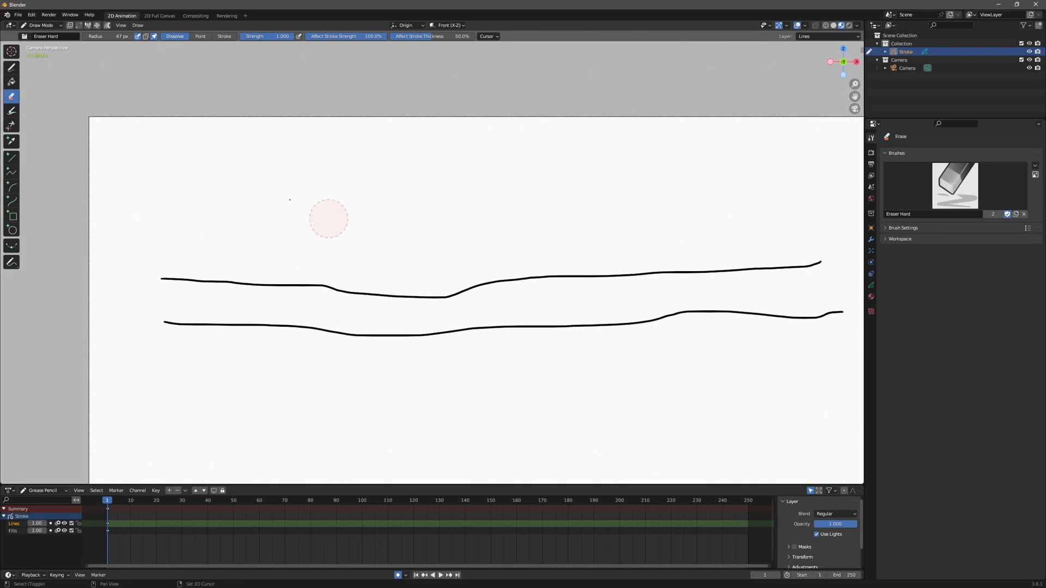
Step: Switch the active eraser brush to the point eraser
{"action": "left_click", "coordinate": [47, 36]}
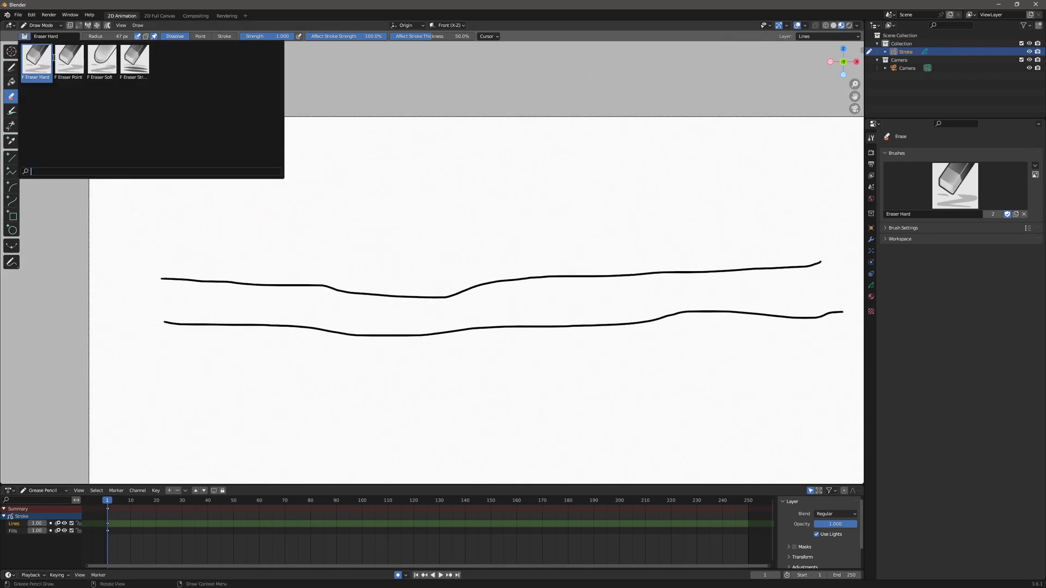
{"action": "left_click", "coordinate": [68, 60]}
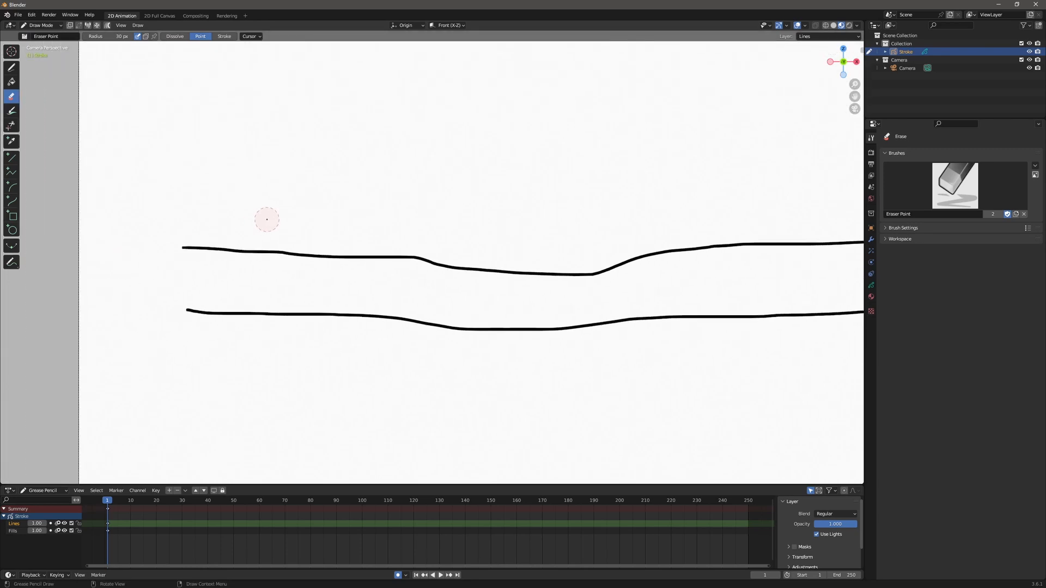
{"action": "mouse_move", "coordinate": [144, 263]}
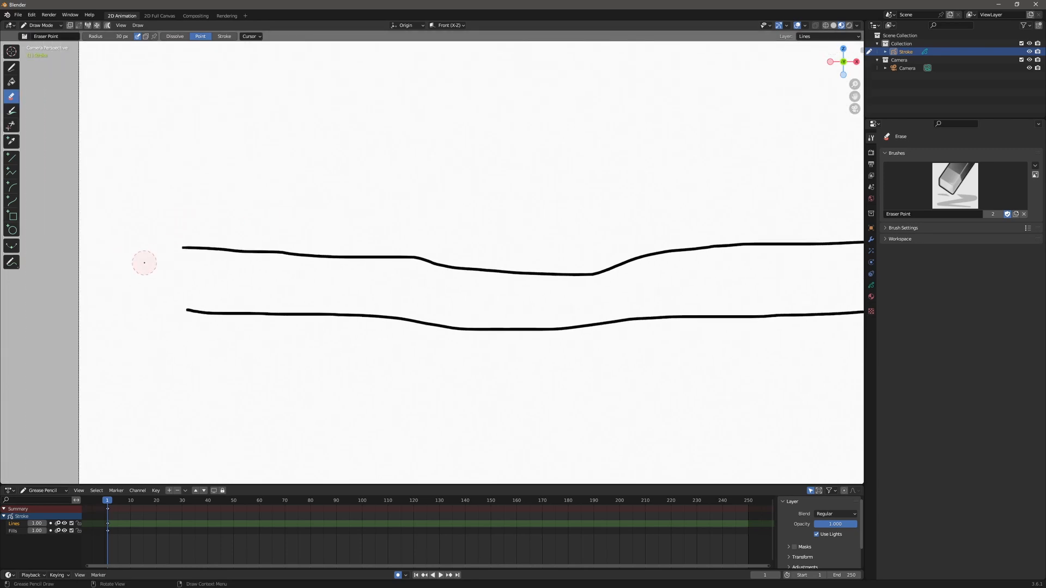
{"action": "mouse_move", "coordinate": [167, 247]}
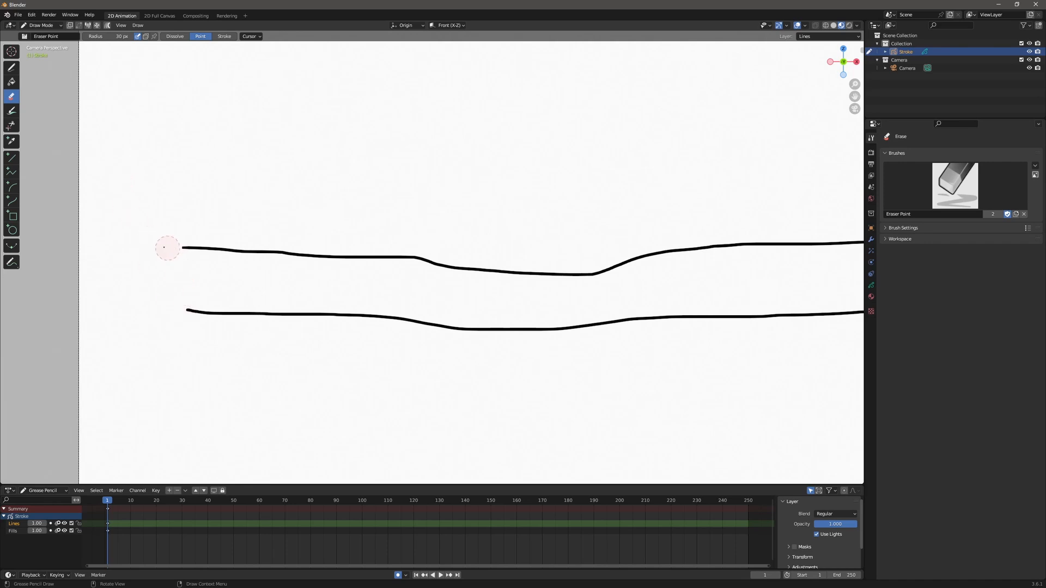
{"action": "mouse_move", "coordinate": [157, 249]}
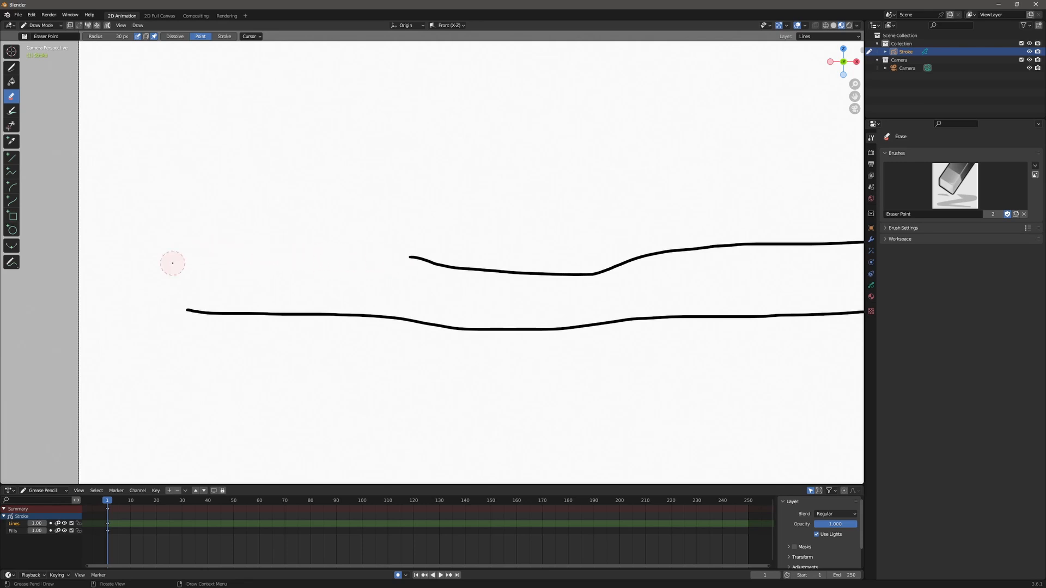
{"action": "mouse_move", "coordinate": [180, 308]}
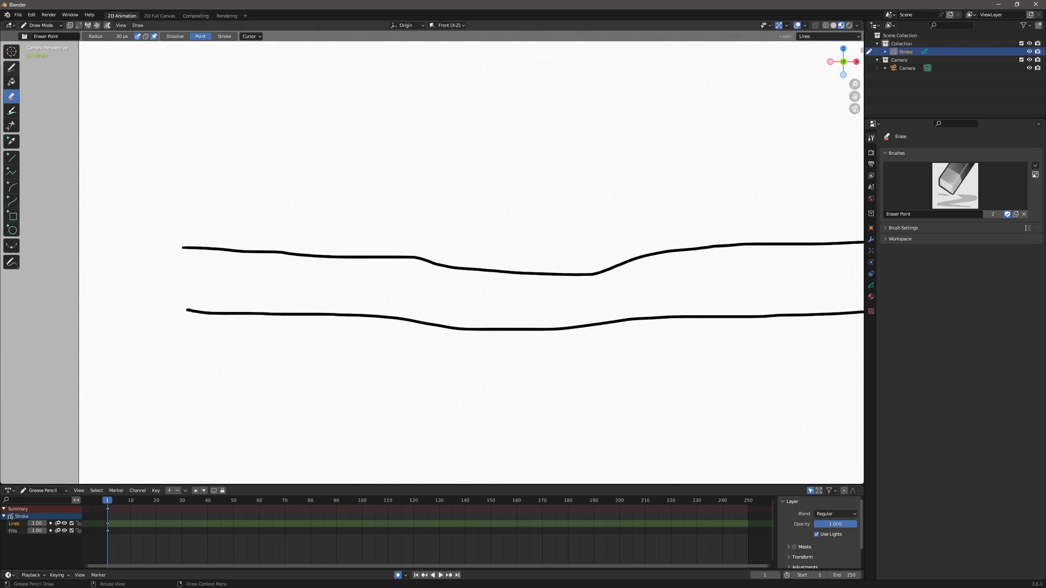
Step: Select the Eraser Soft brush from the header
{"action": "left_click", "coordinate": [954, 185]}
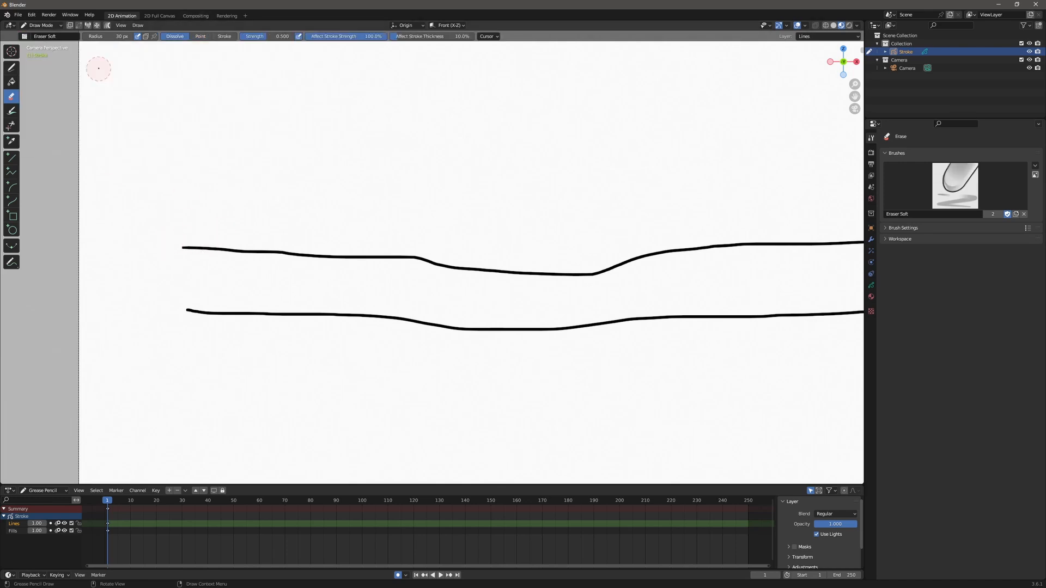
{"action": "mouse_move", "coordinate": [182, 247]}
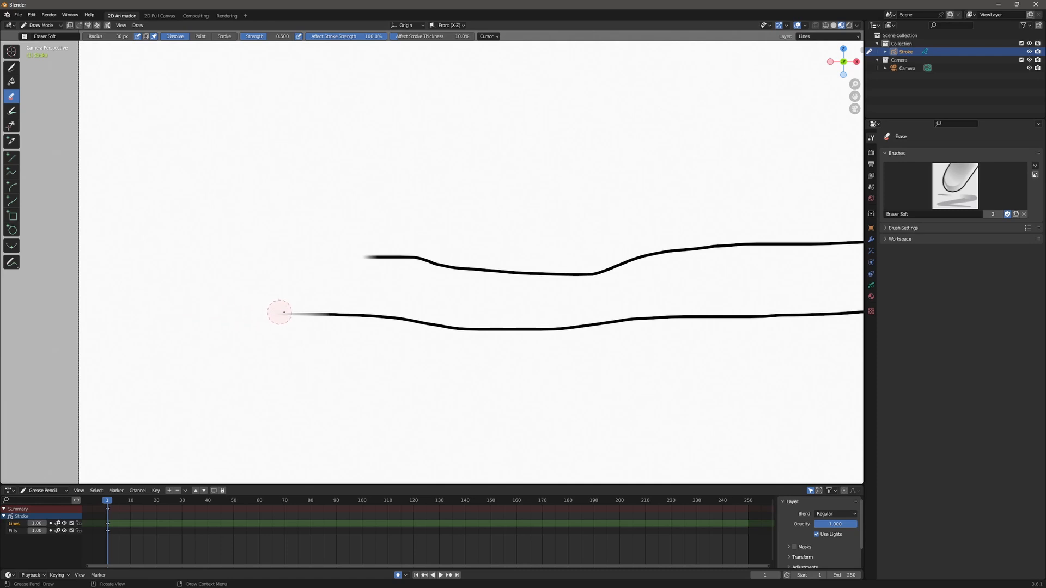
{"action": "mouse_move", "coordinate": [283, 315]}
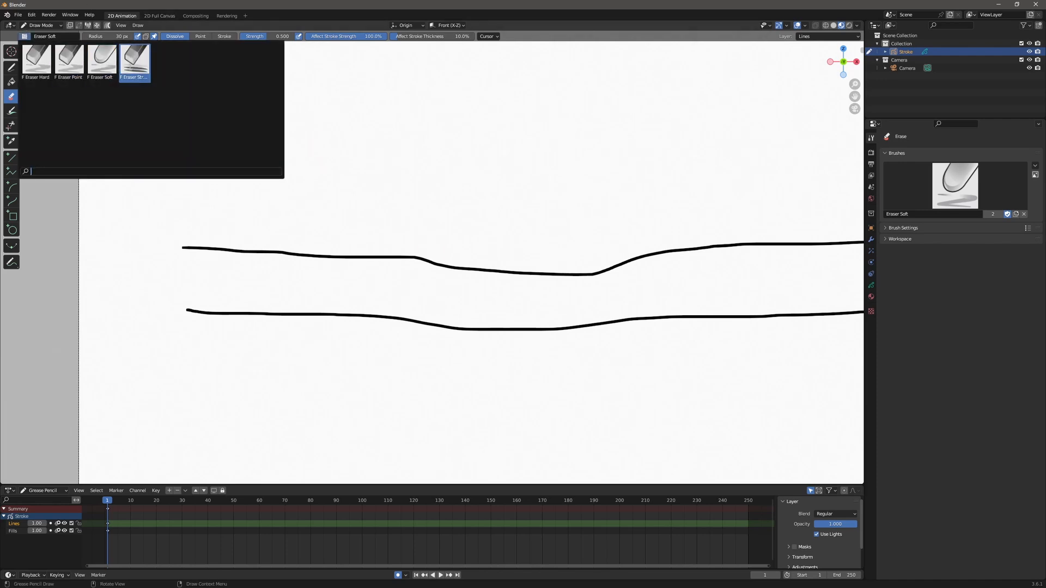
Step: Try the Eraser Stroke brush, then make Eraser Hard active
{"action": "left_click", "coordinate": [133, 60]}
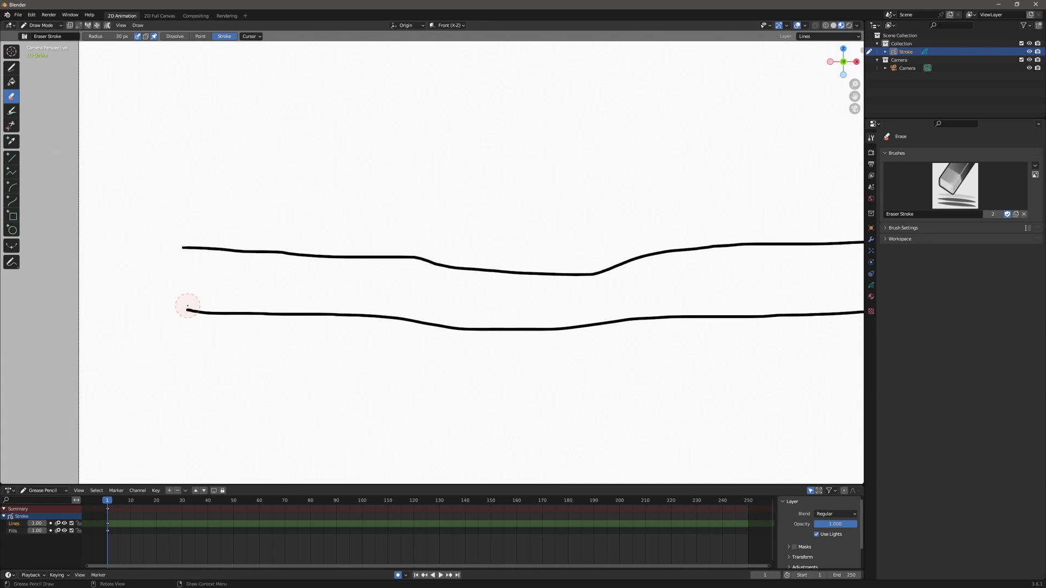
{"action": "mouse_move", "coordinate": [169, 247]}
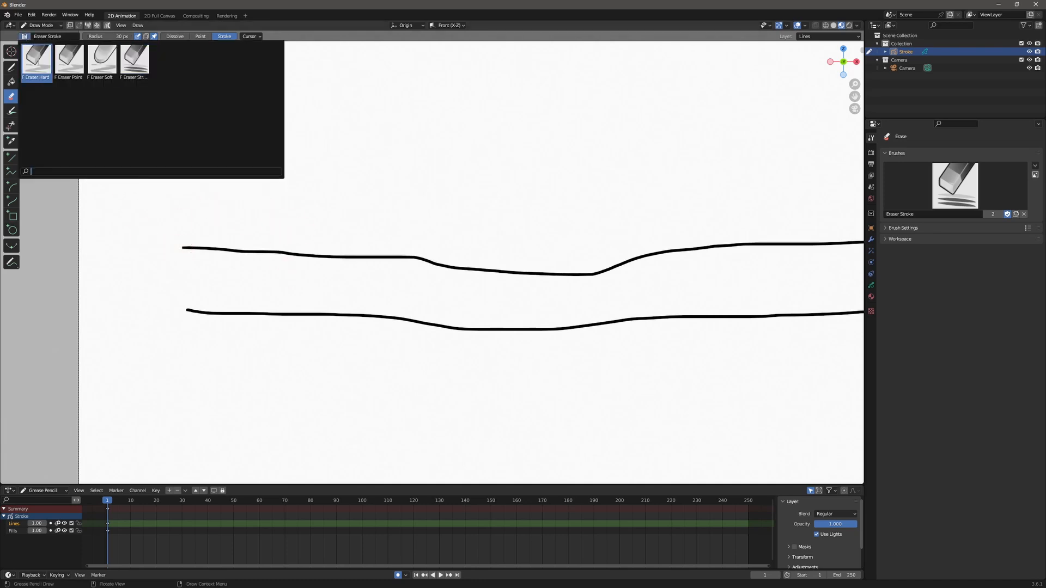
{"action": "left_click", "coordinate": [36, 59]}
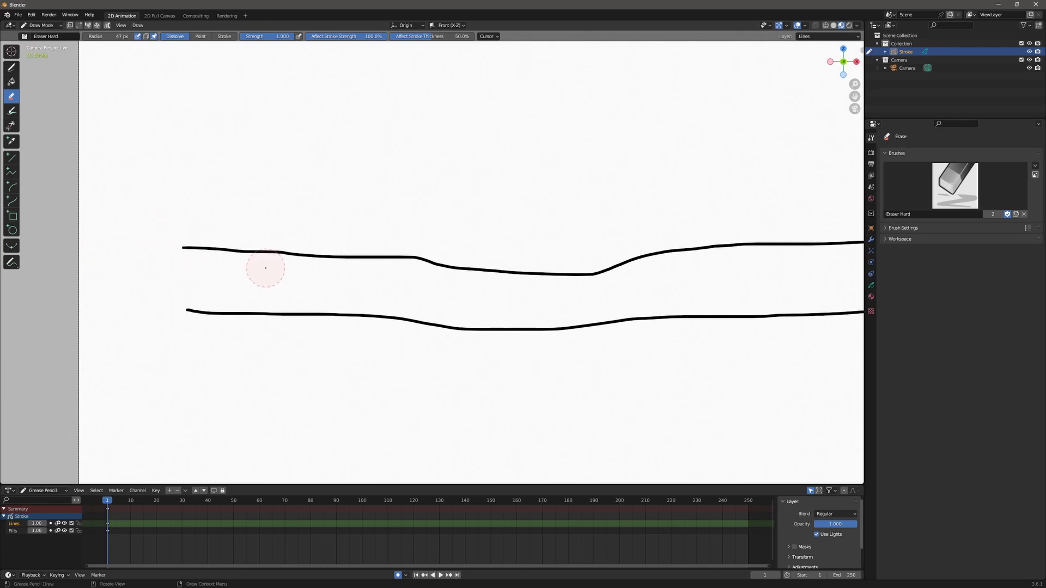
{"action": "mouse_move", "coordinate": [156, 158]}
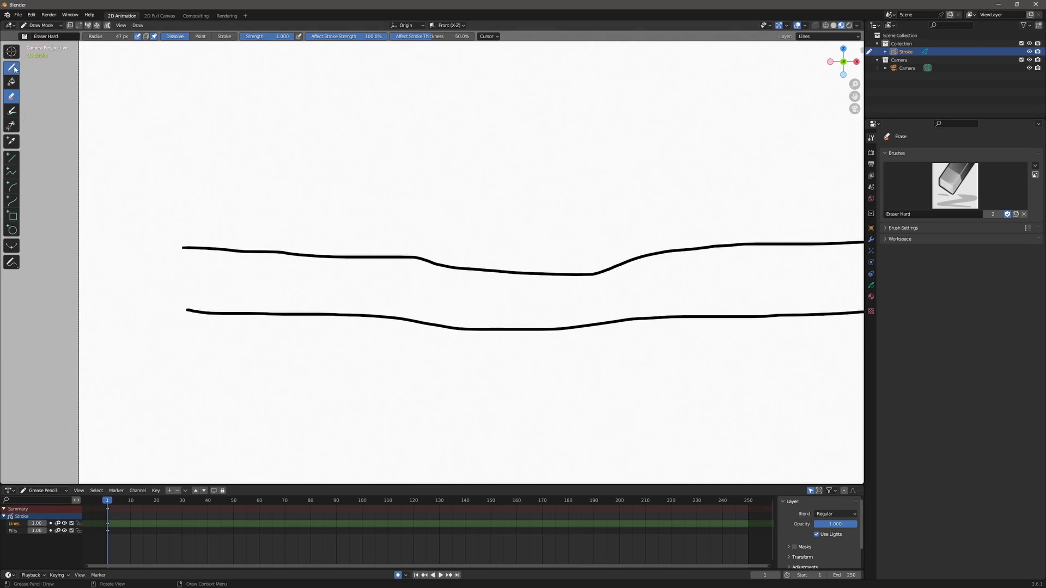
Step: Sketch the box and X with the Draw tool, then switch to the Cutter tool
{"action": "left_click", "coordinate": [11, 67]}
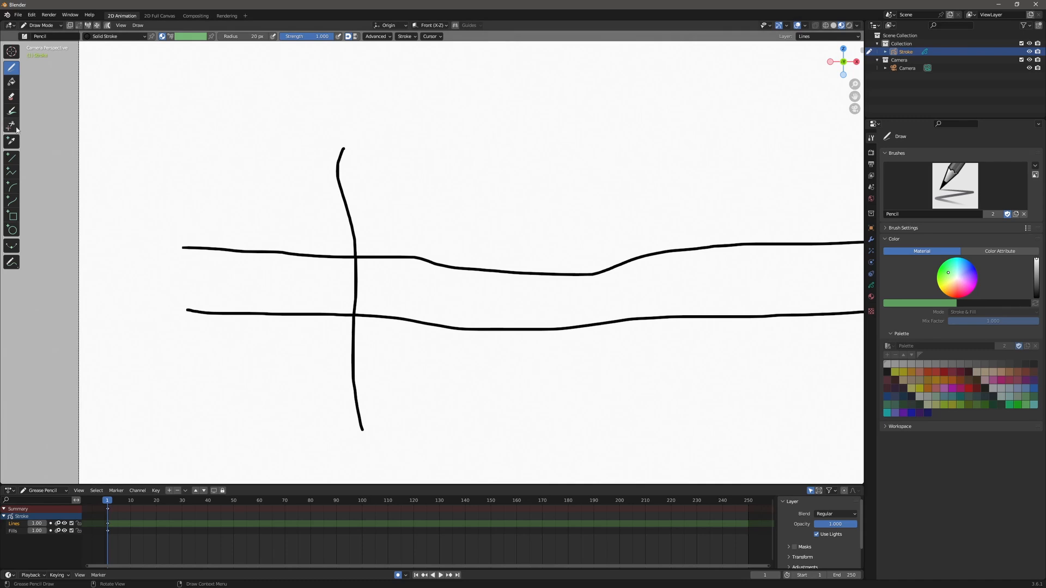
{"action": "left_click", "coordinate": [11, 125]}
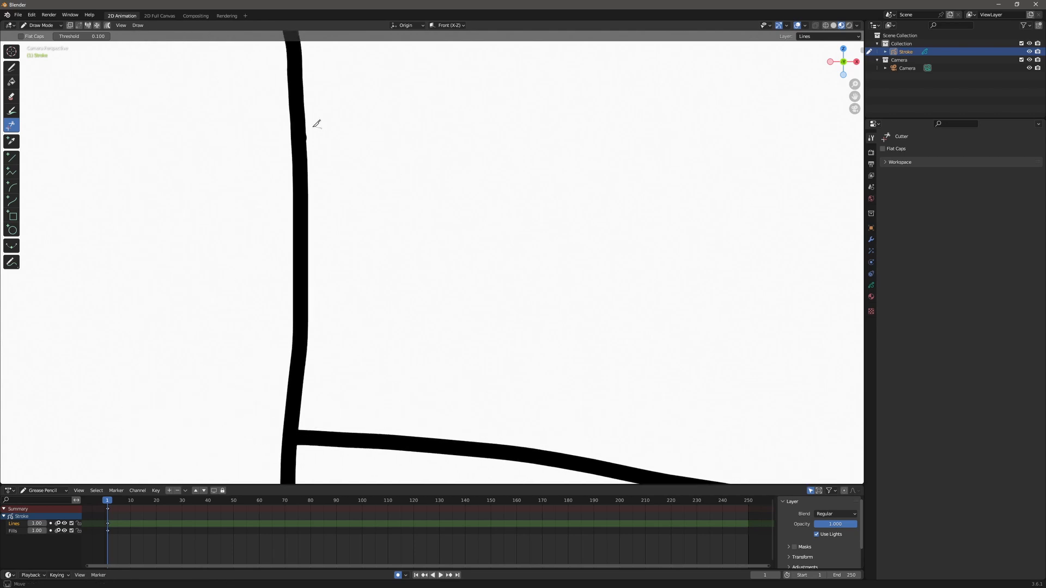
{"action": "mouse_move", "coordinate": [307, 138]}
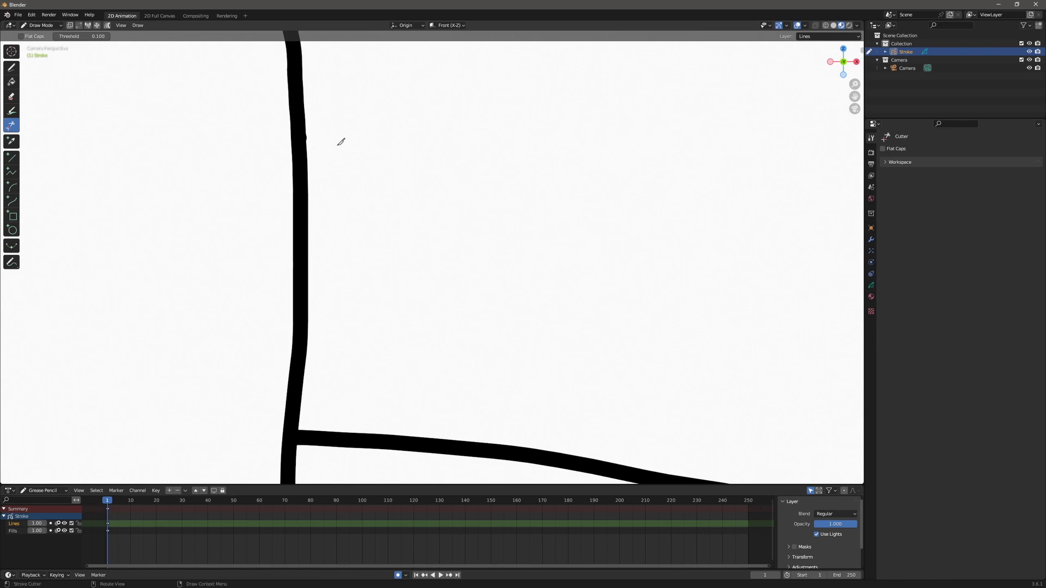
{"action": "mouse_move", "coordinate": [311, 128]}
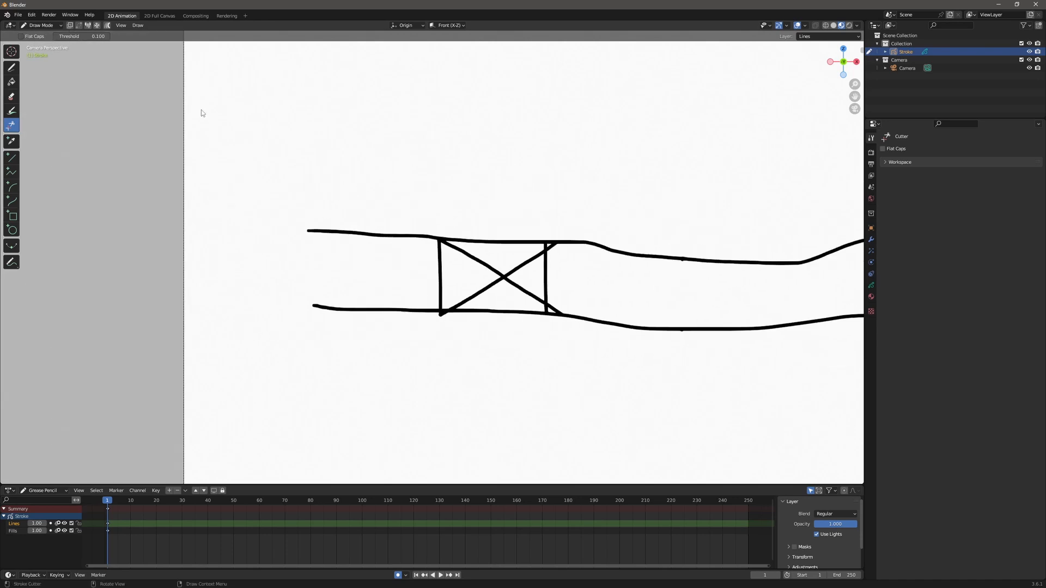
Step: In Edit Mode, select the lower line's left tail points and delete them
{"action": "left_click", "coordinate": [42, 24]}
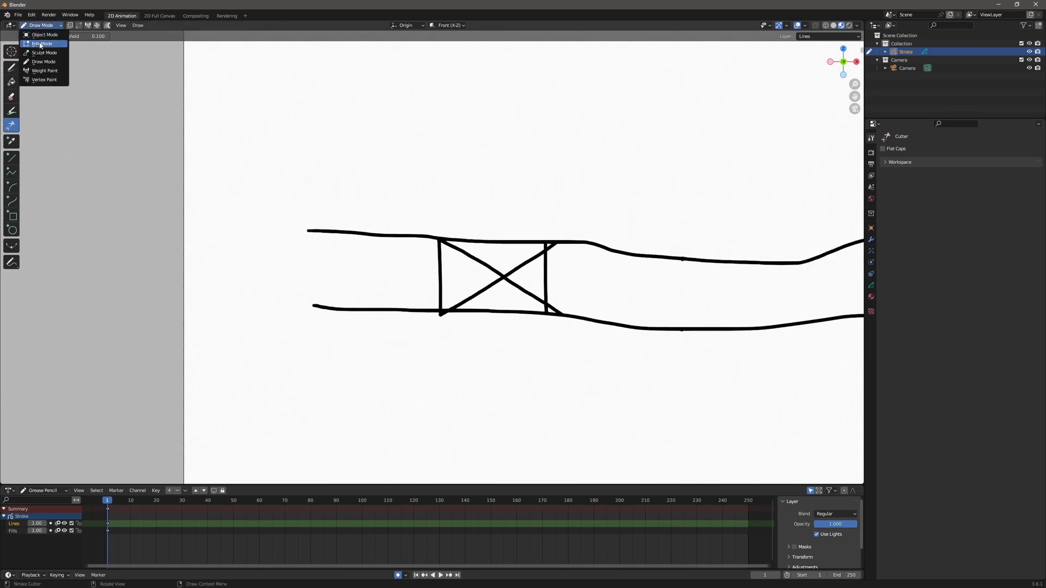
{"action": "left_click", "coordinate": [42, 44]}
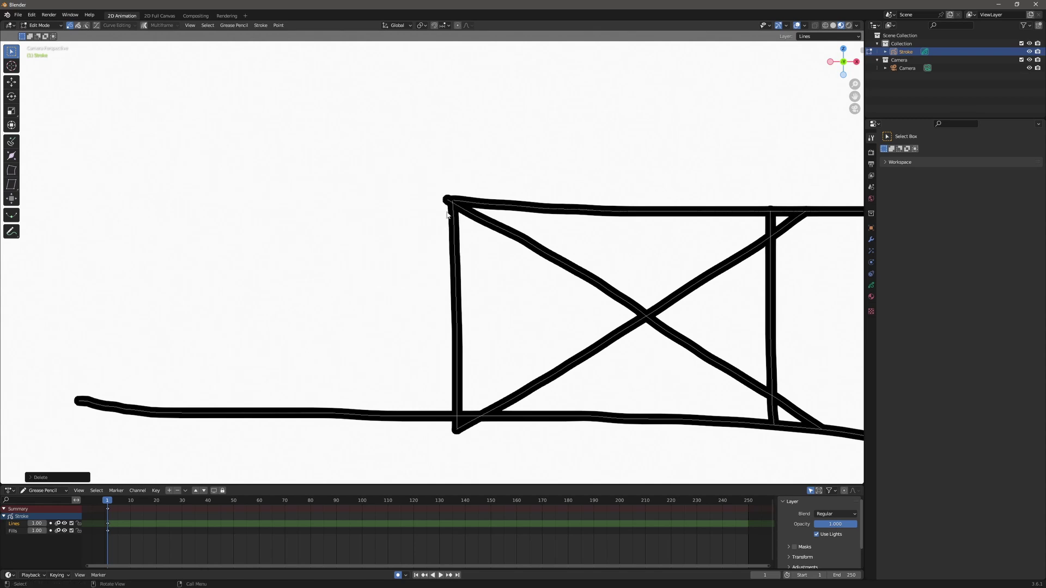
{"action": "scroll", "scroll_direction": "up", "scroll_amount": 3}
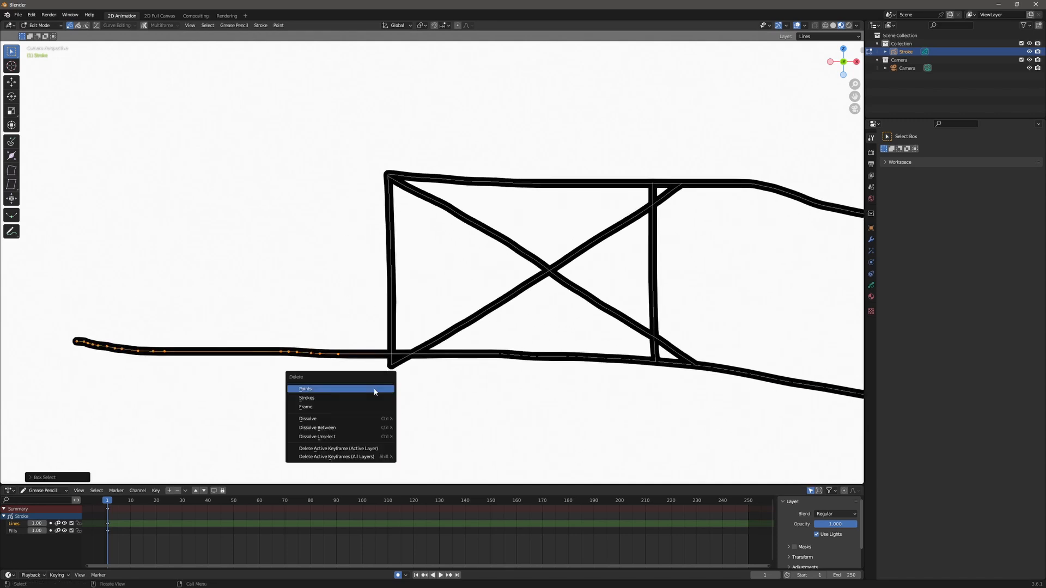
{"action": "left_click", "coordinate": [306, 389]}
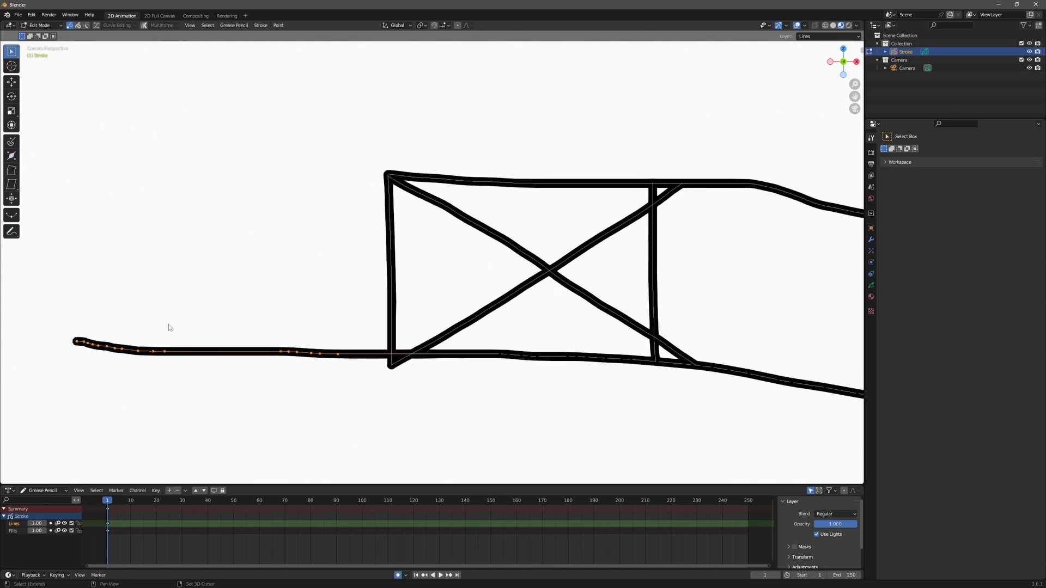
{"action": "key", "text": "x"}
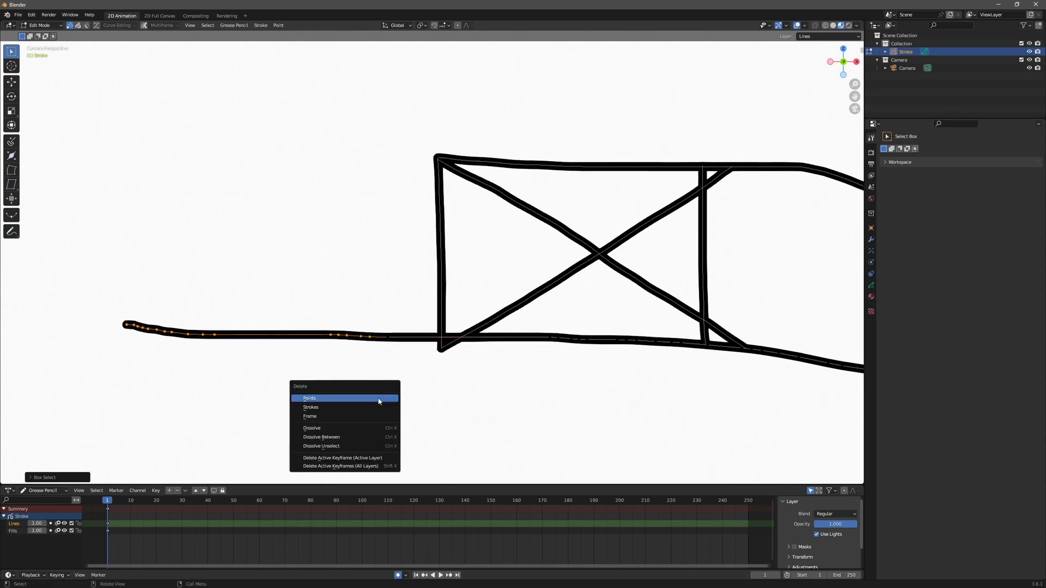
{"action": "left_click", "coordinate": [309, 399]}
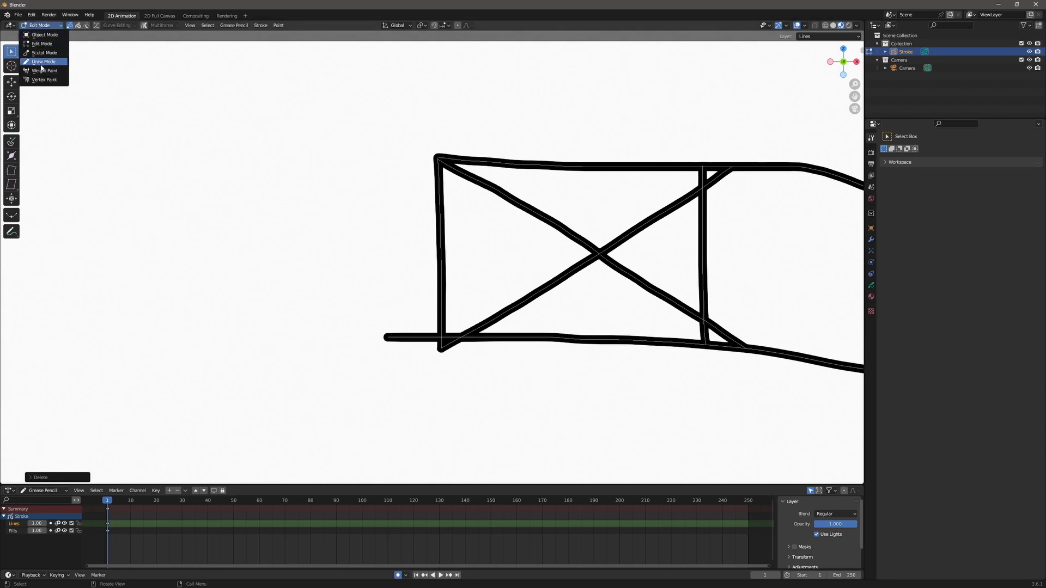
Step: Switch to Sculpt Mode and select the Grab brush to pull the lower line's stub
{"action": "left_click", "coordinate": [45, 52]}
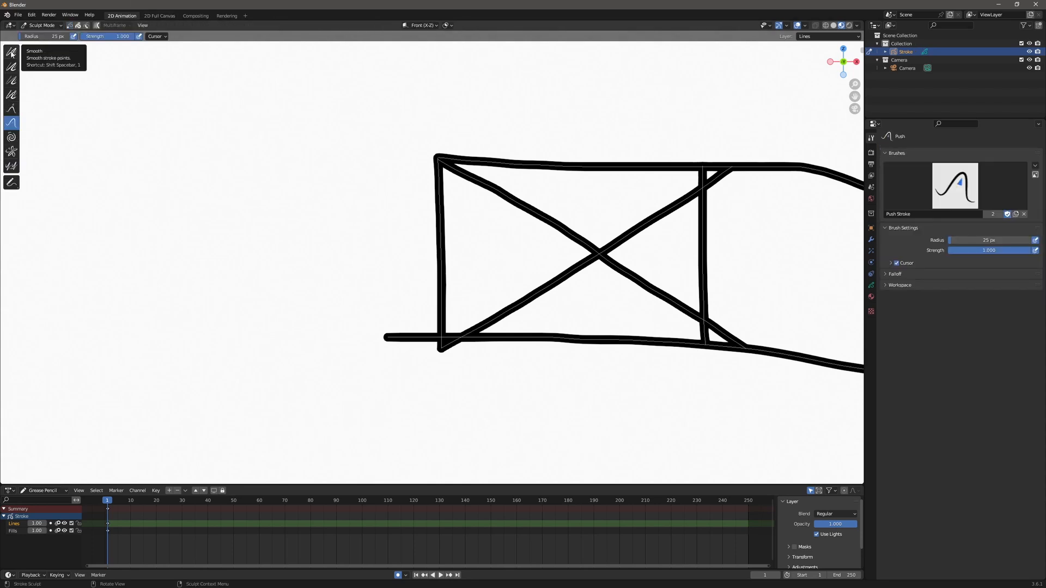
{"action": "left_click", "coordinate": [11, 109]}
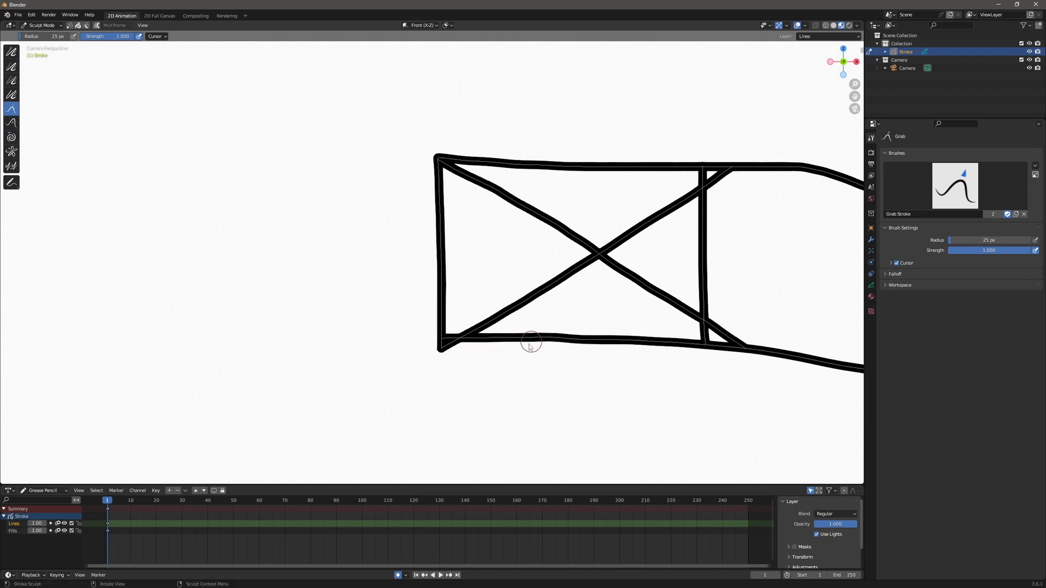
{"action": "mouse_move", "coordinate": [524, 352]}
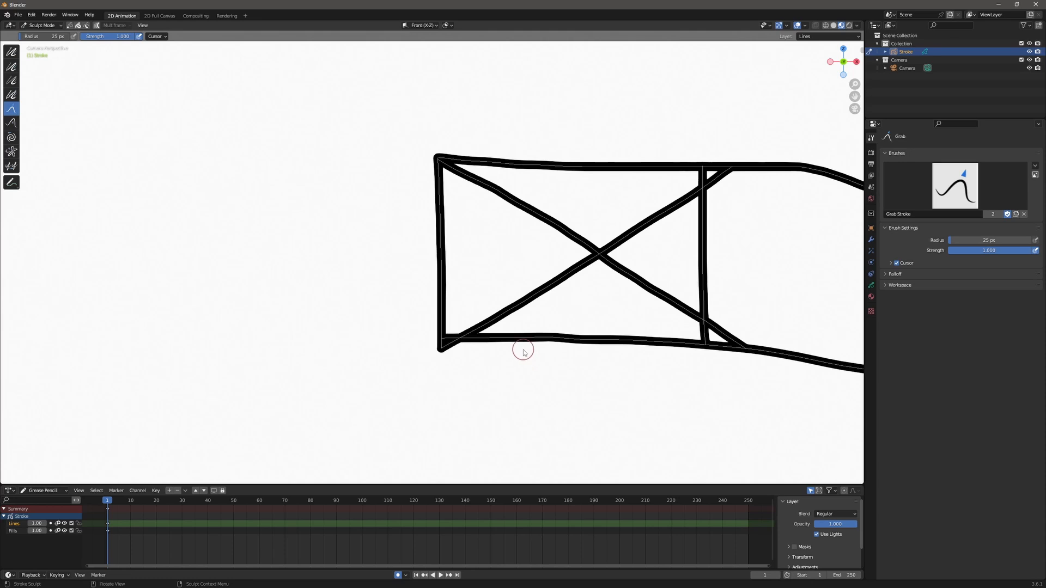